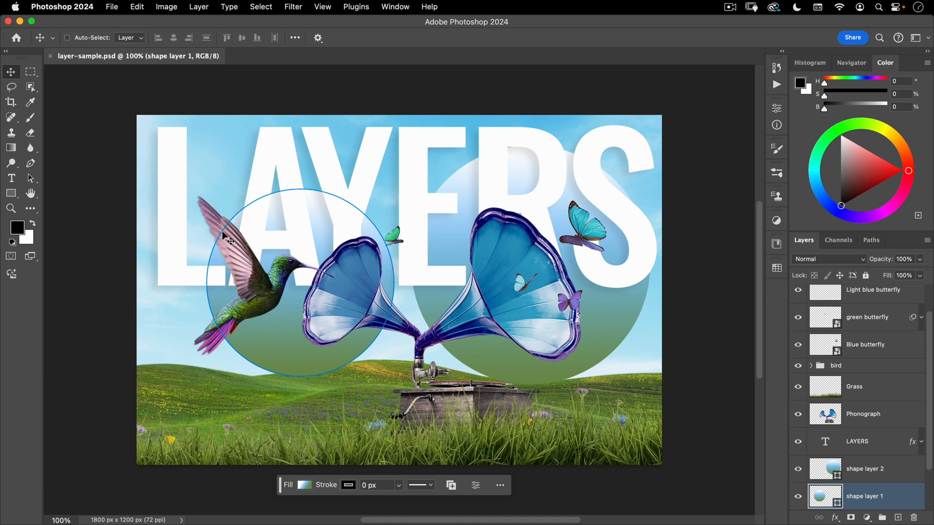
mouse_move(117, 24)
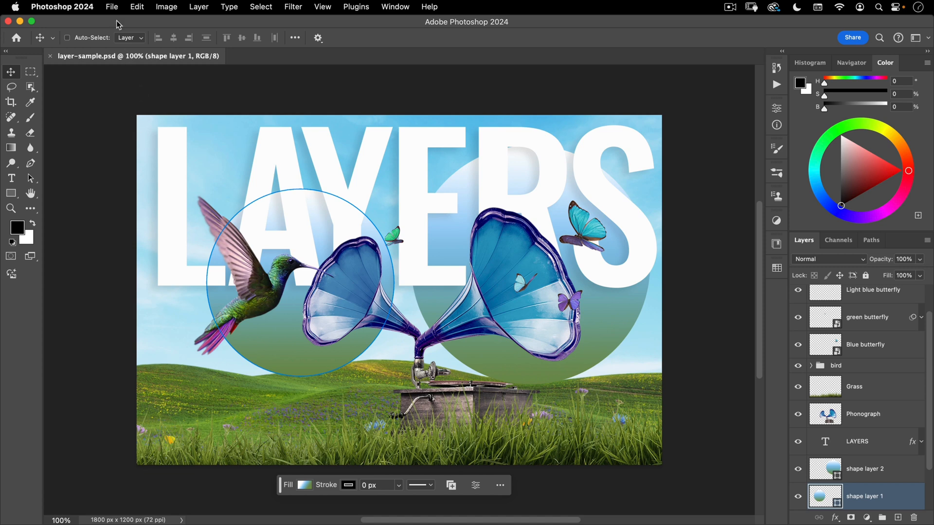
- Browse the File, Select, Image and Plugins menus without choosing a command
left_click(111, 6)
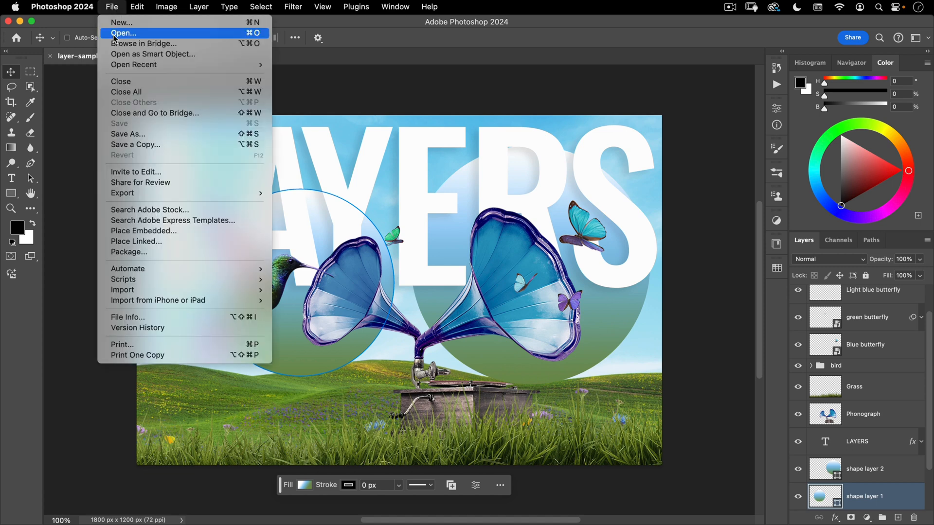
mouse_move(262, 33)
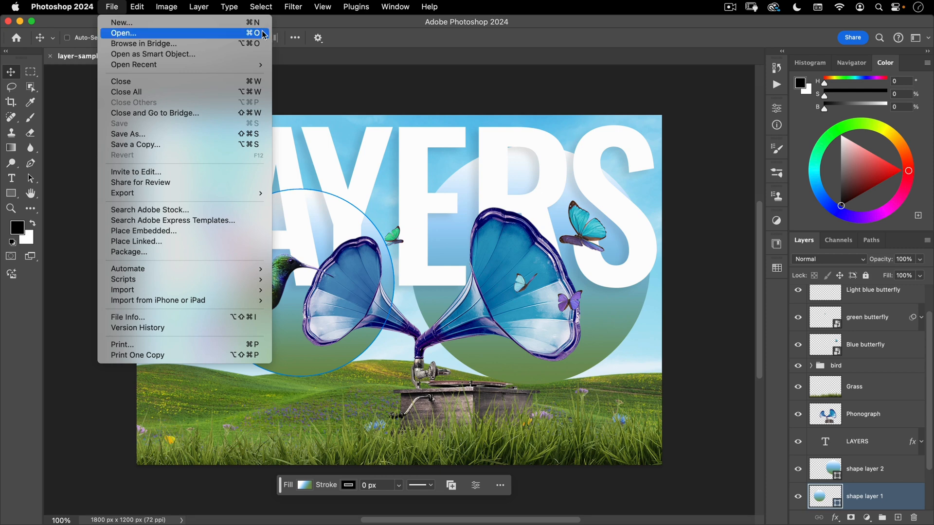
mouse_move(121, 22)
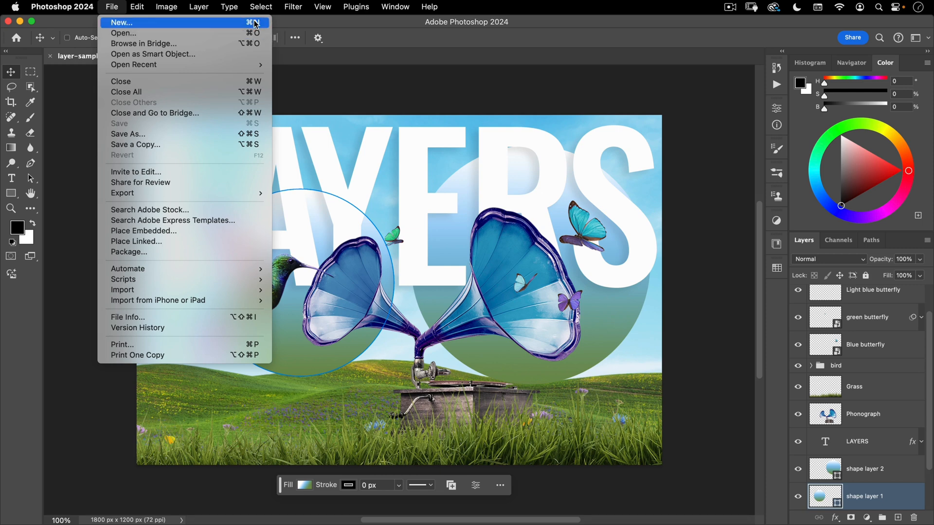
mouse_move(113, 7)
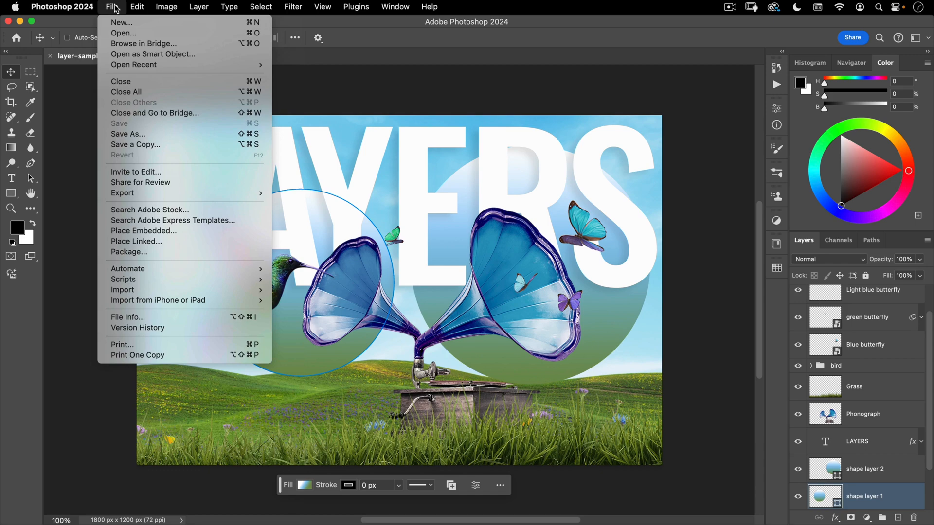
left_click(260, 7)
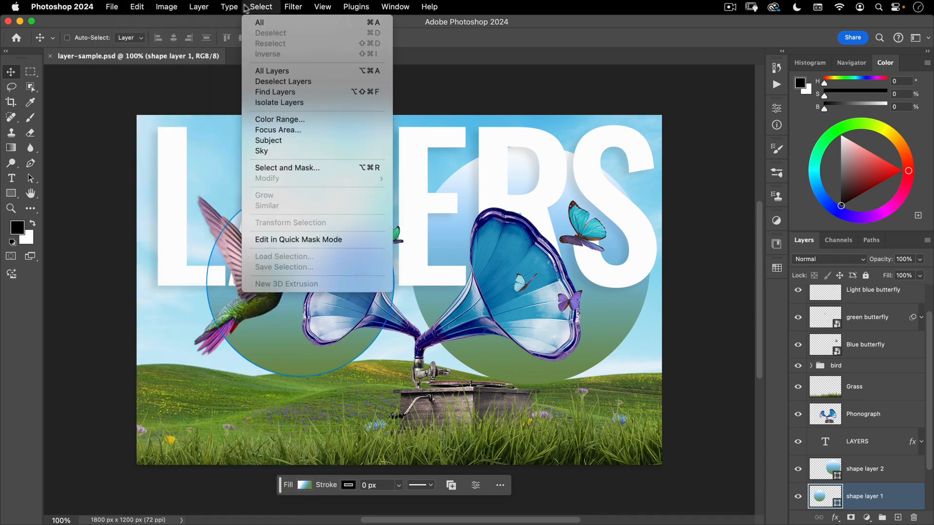
left_click(356, 7)
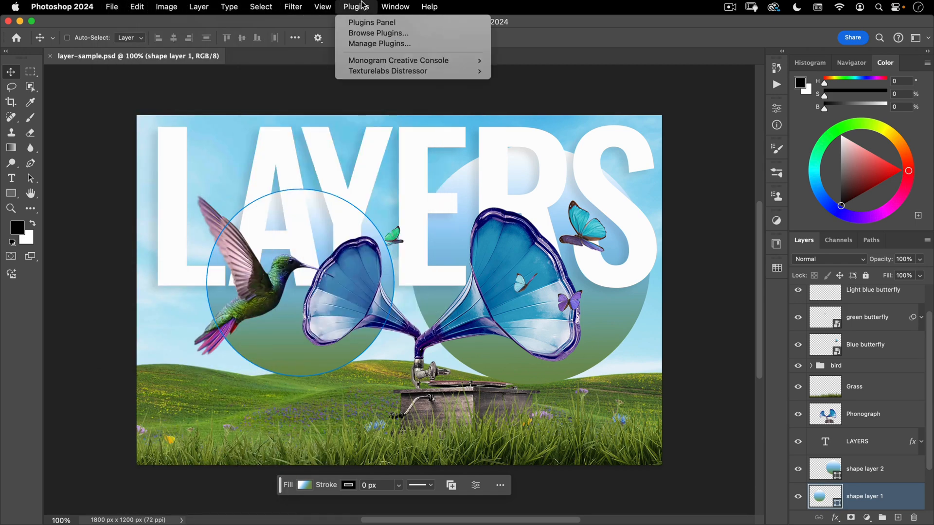
left_click(260, 7)
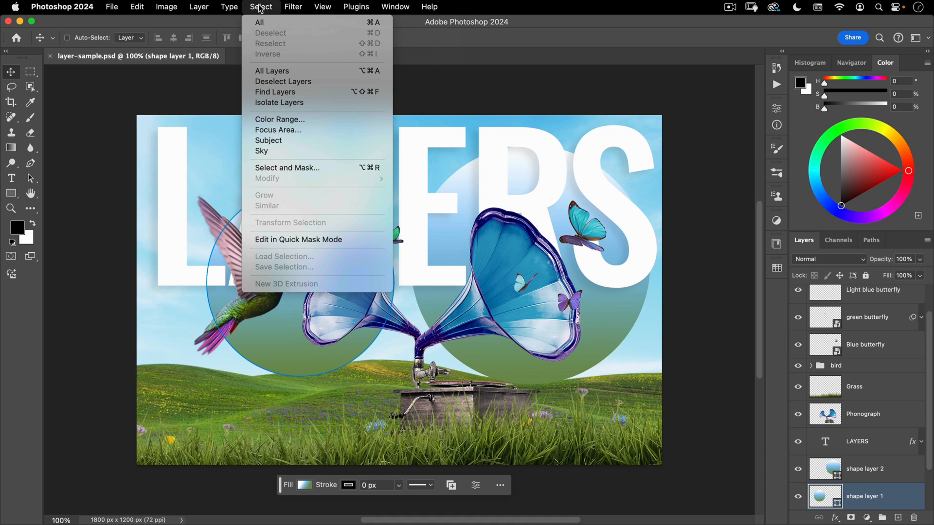
mouse_move(259, 22)
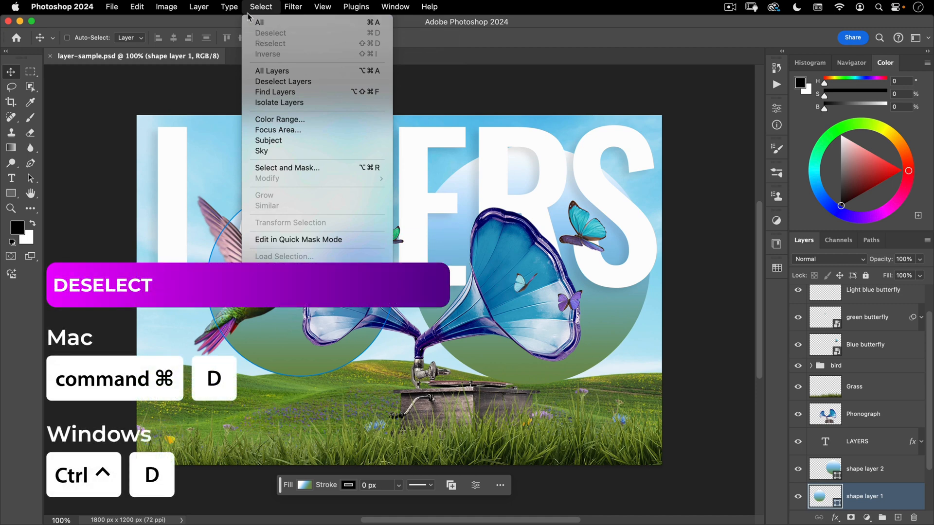
left_click(165, 7)
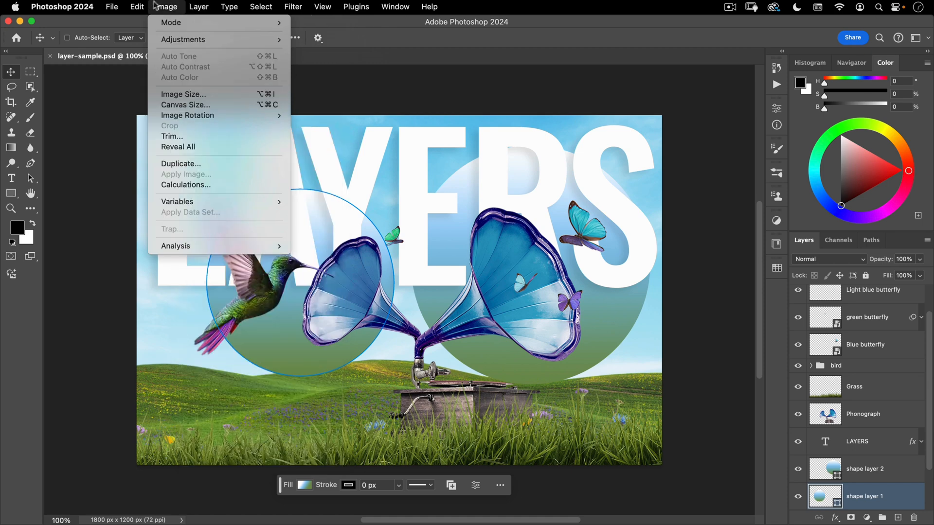
mouse_move(183, 39)
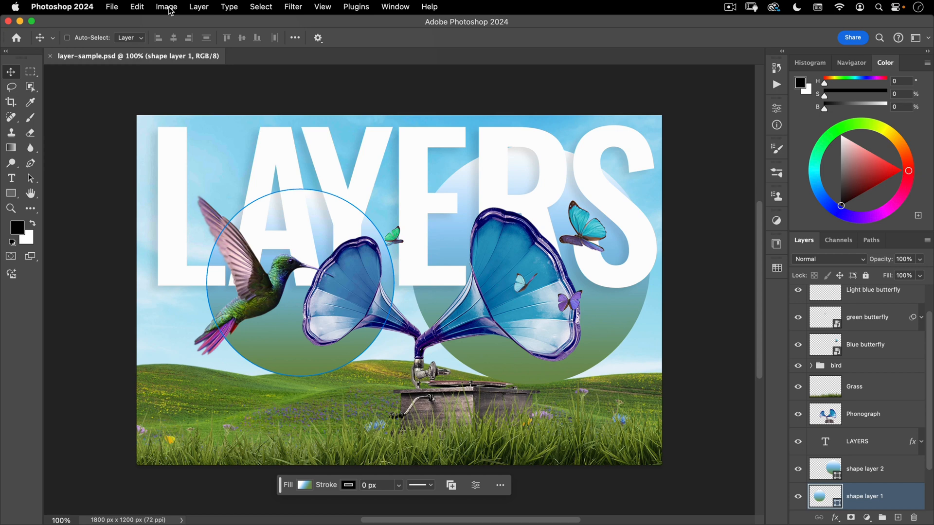
left_click(356, 6)
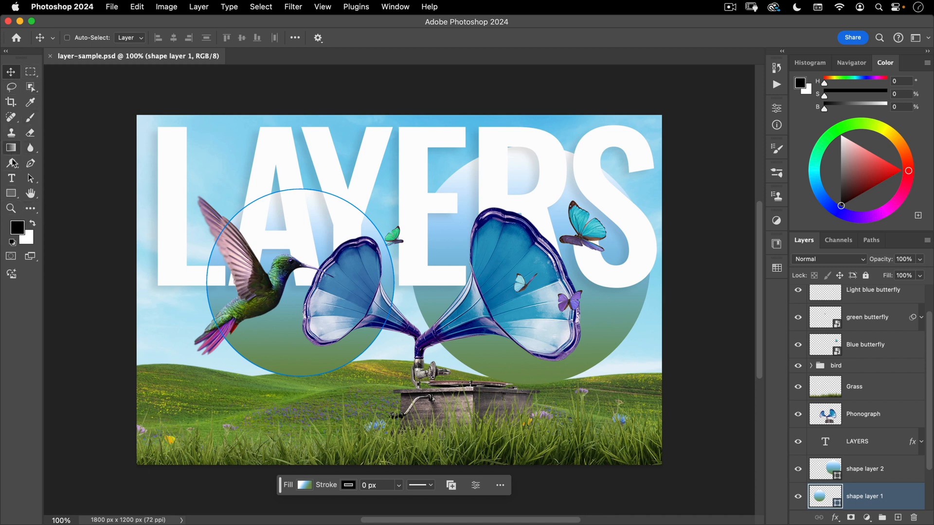
mouse_move(31, 126)
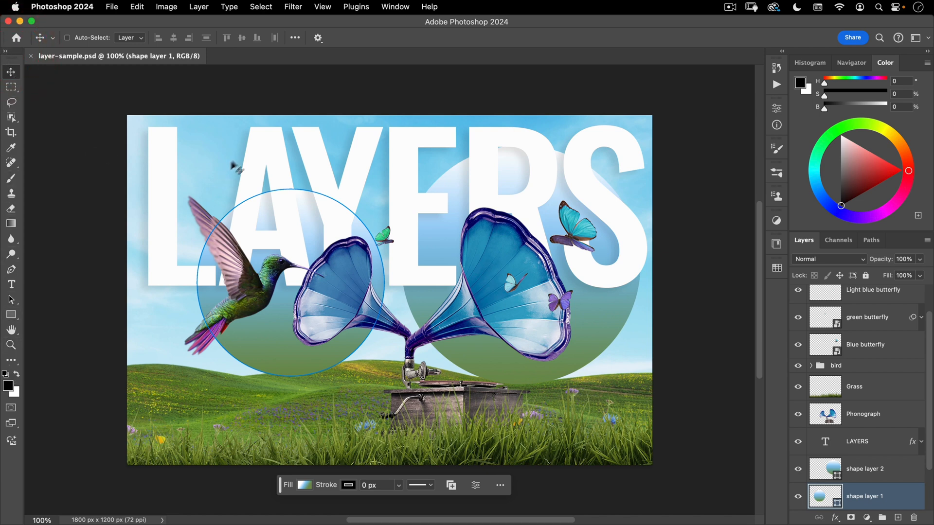
mouse_move(15, 88)
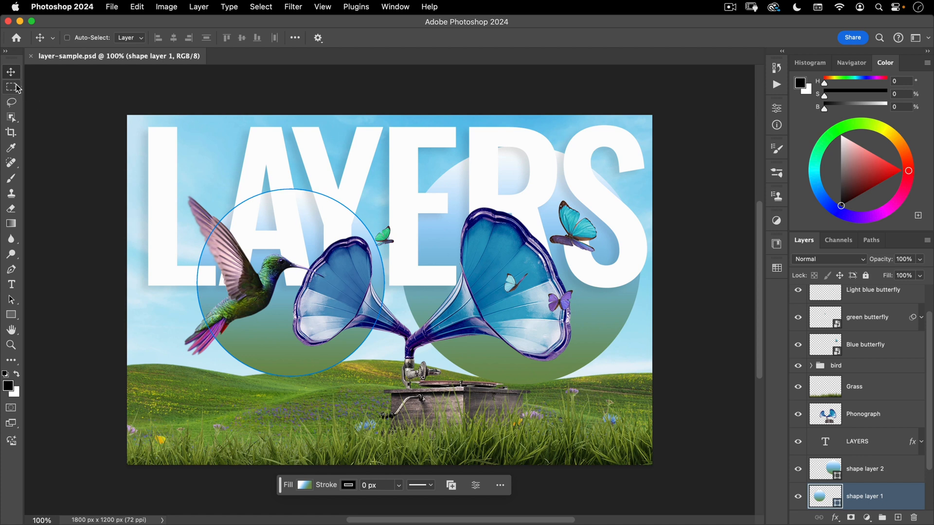
- Cycle through Move, Rectangular Marquee, Lasso, Object Selection, Quick Selection and Magic Wand tools
left_click(11, 86)
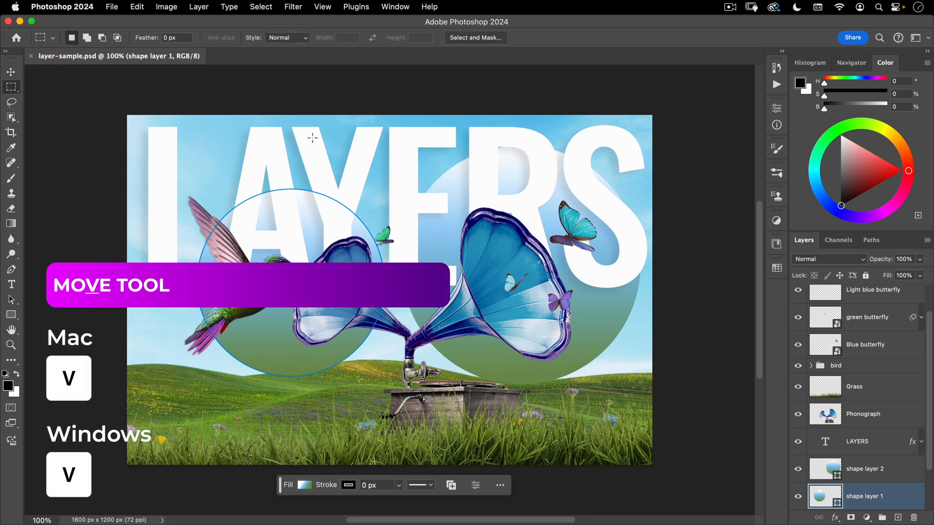
key("v")
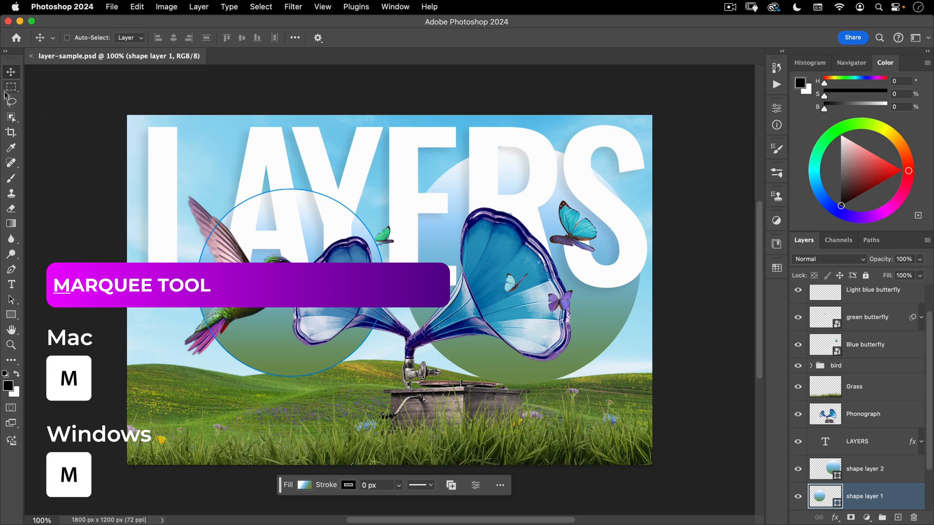
mouse_move(300, 169)
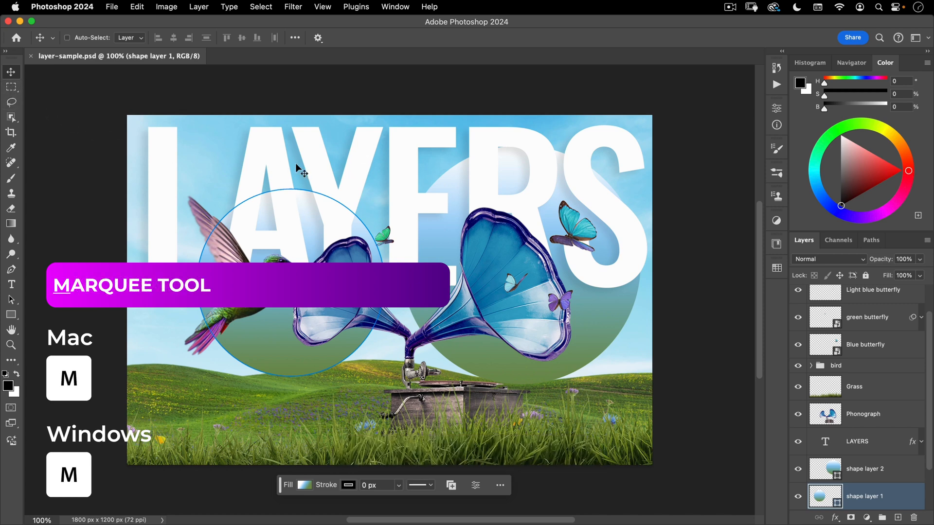
left_click(10, 87)
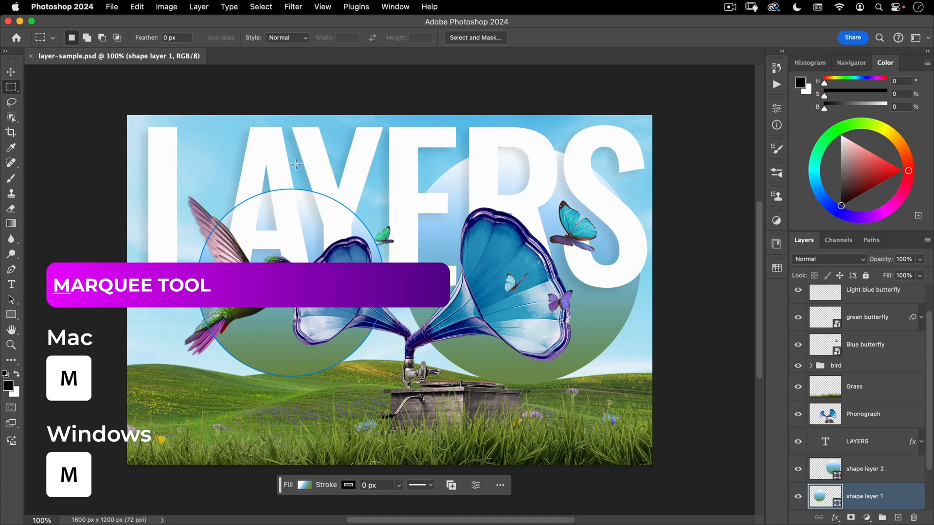
key("l")
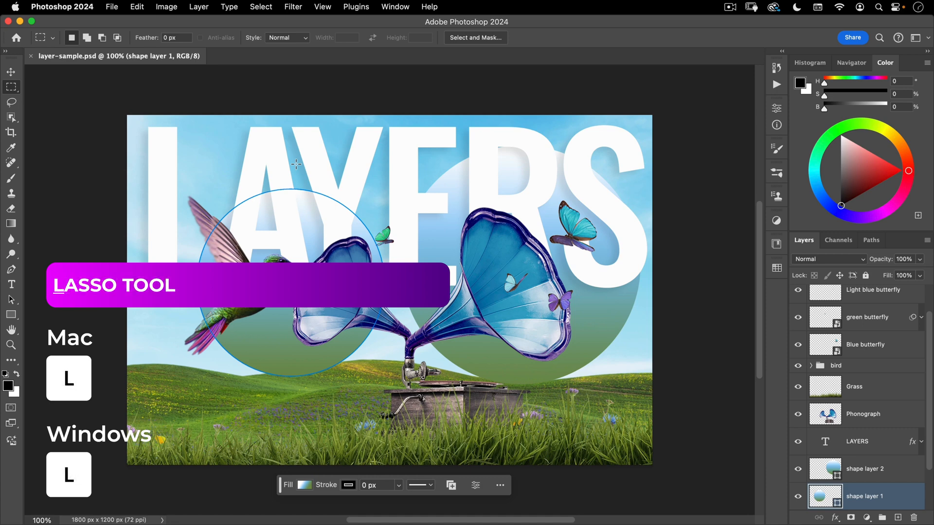
left_click(10, 102)
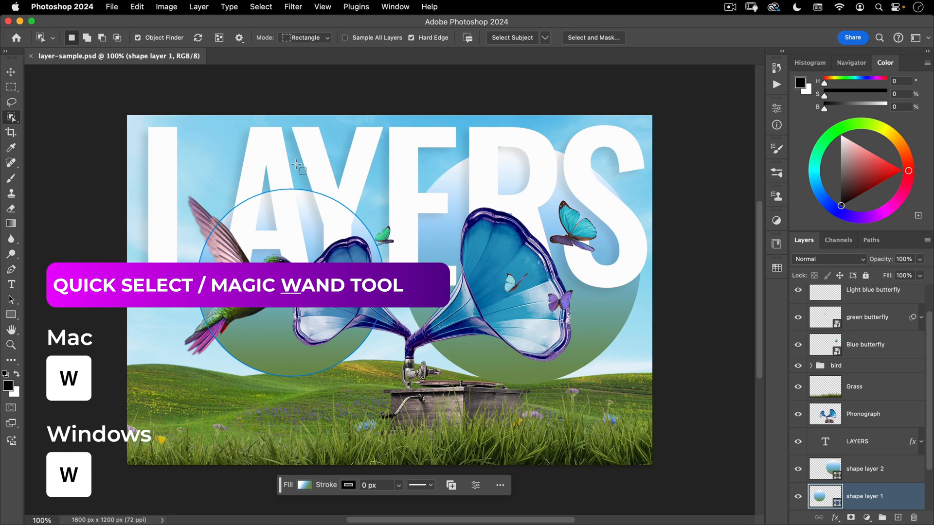
key("w")
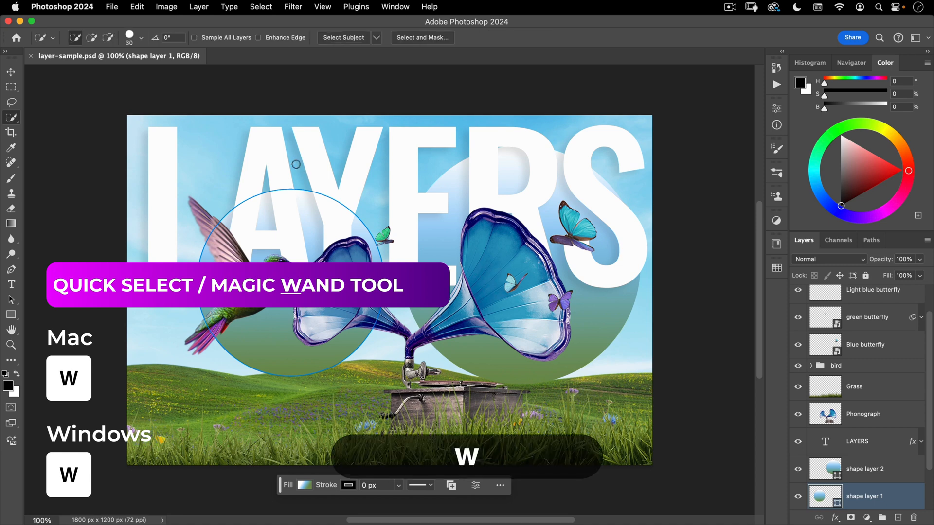
key("w")
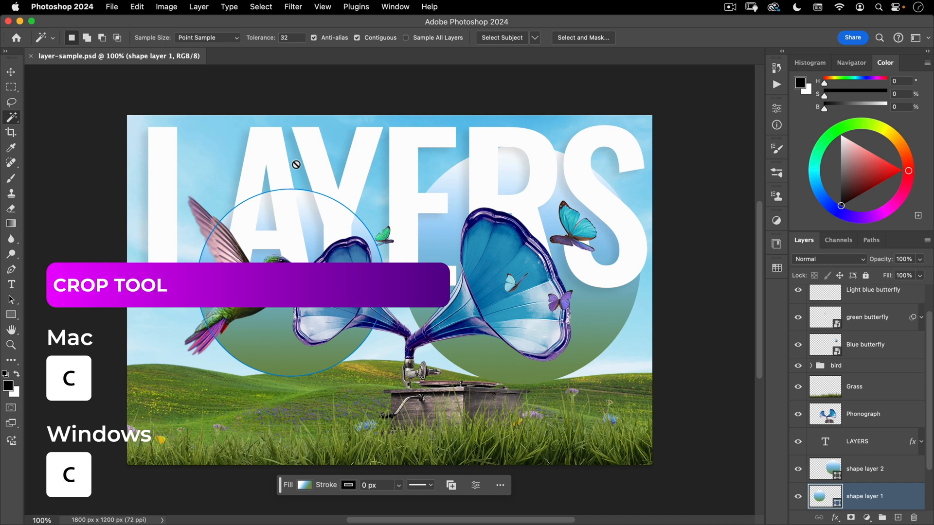
- Cycle through Eyedropper, Healing, Brush, Clone Stamp, Eraser and Gradient tools
left_click(11, 132)
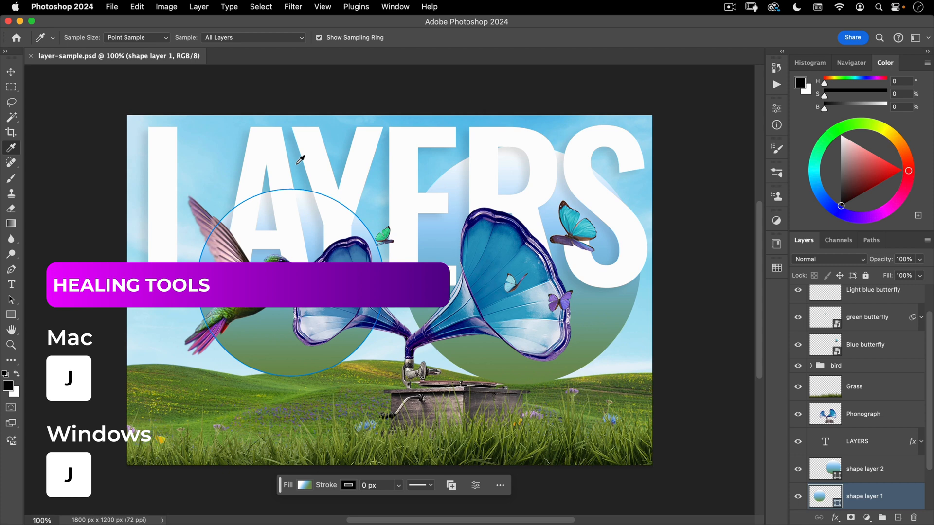
key("j")
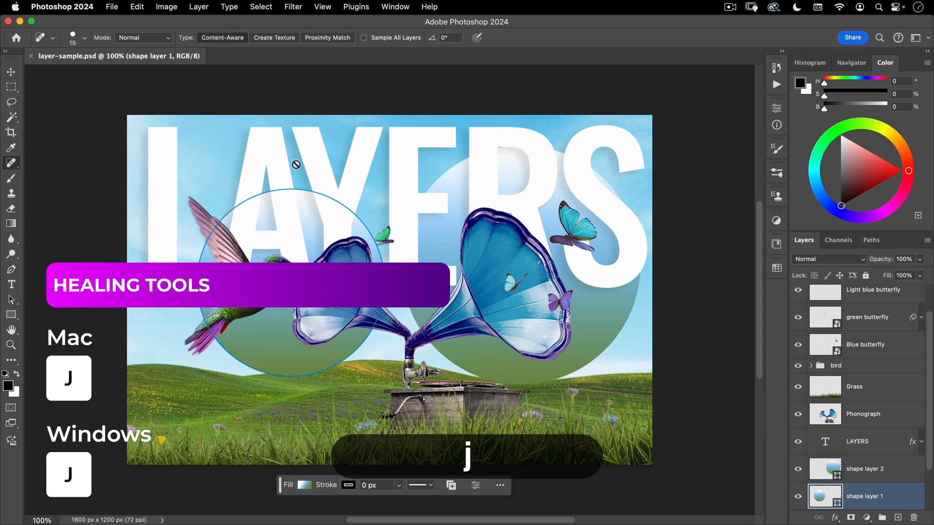
key("b")
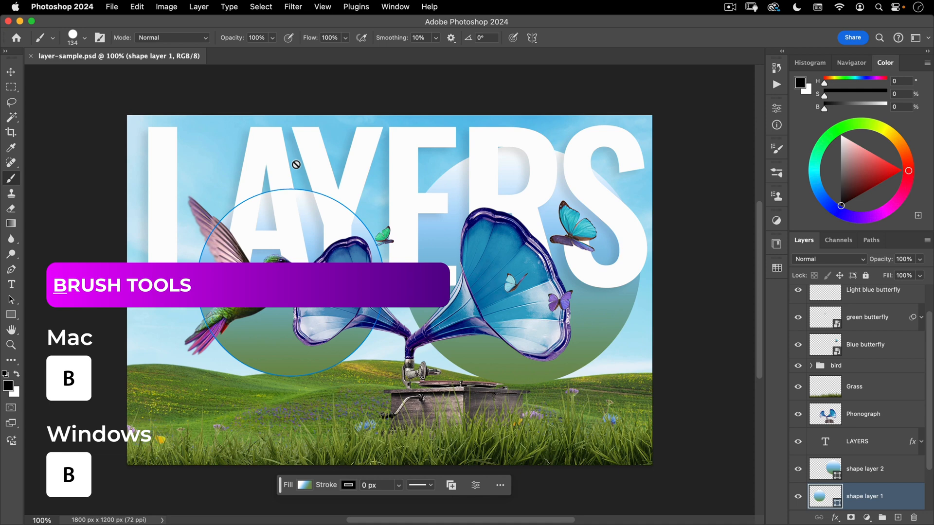
left_click(11, 192)
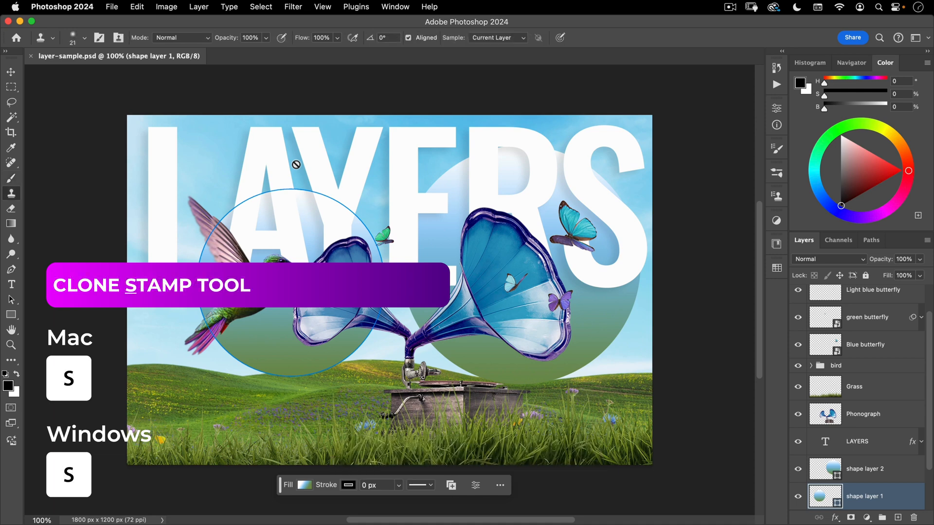
key("e")
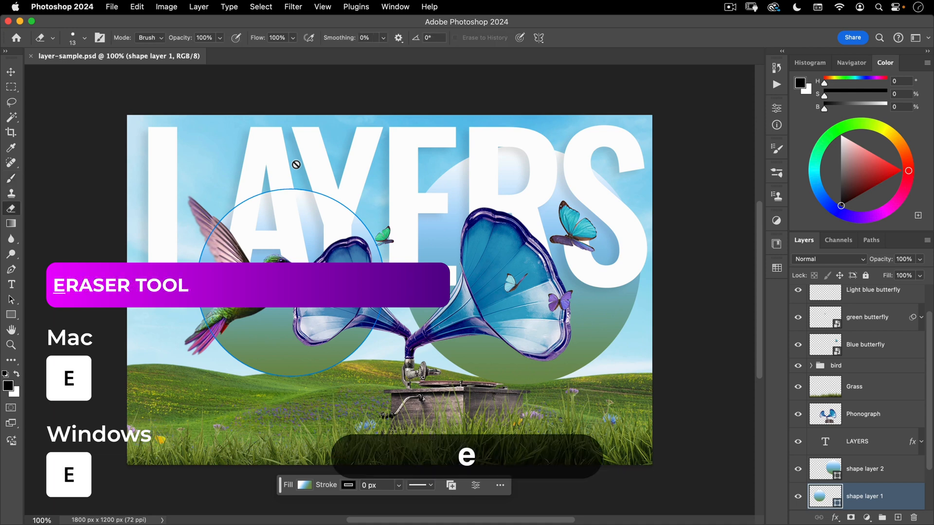
key("g")
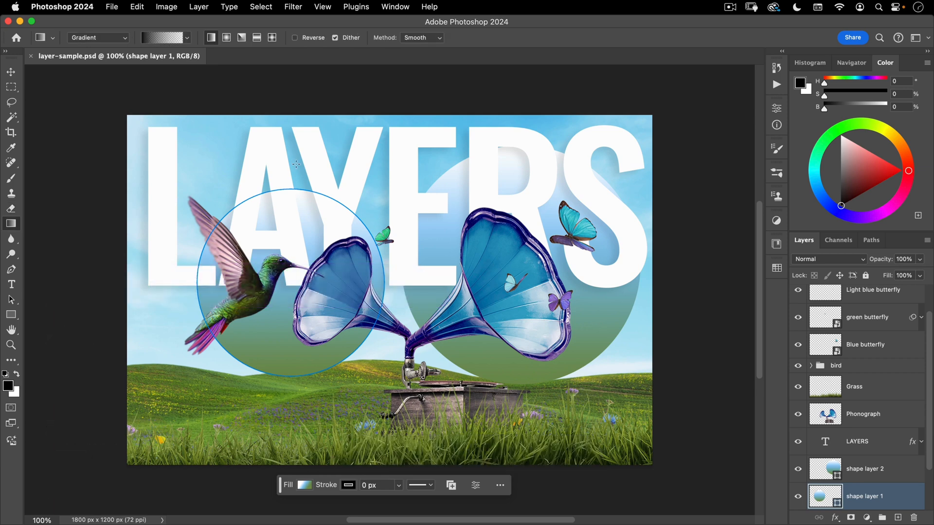
mouse_move(12, 243)
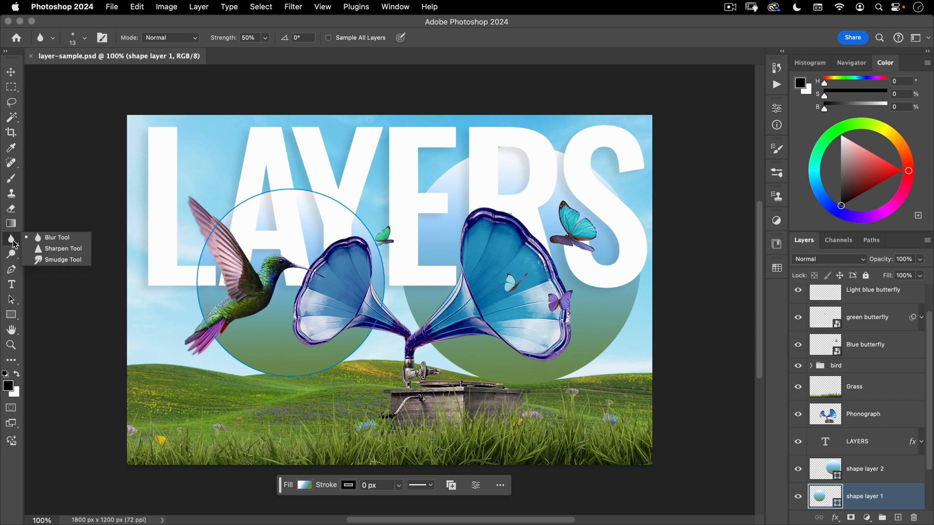
- Switch to the Blur tool, then to path/shape selection and the Hand tool for panning
left_click(10, 239)
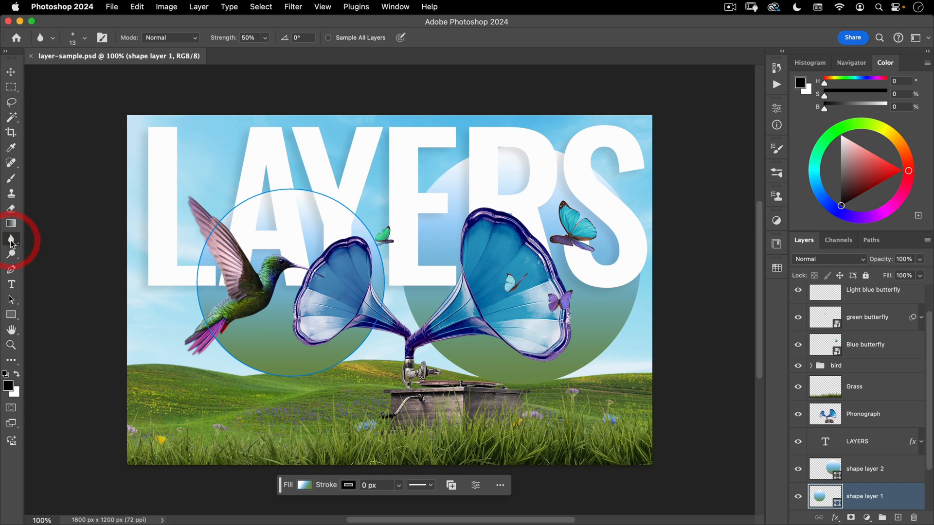
left_click(11, 238)
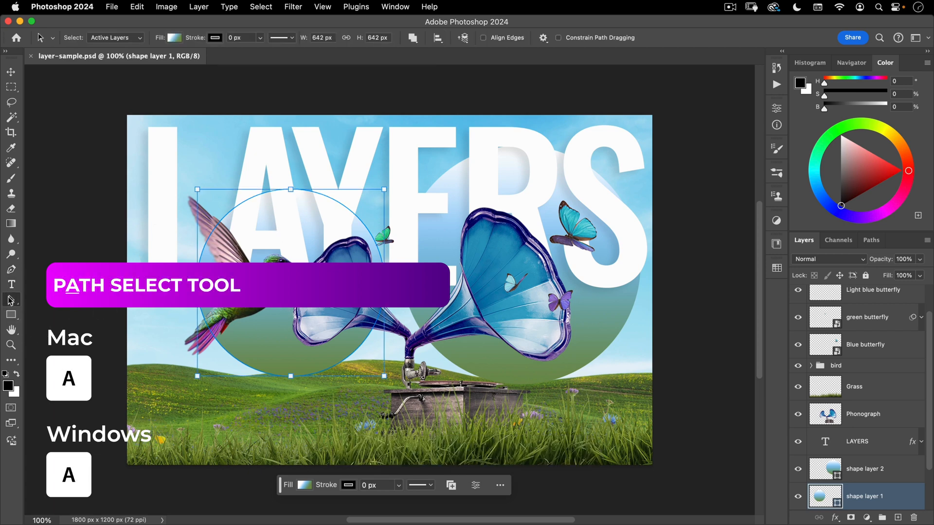
key("u")
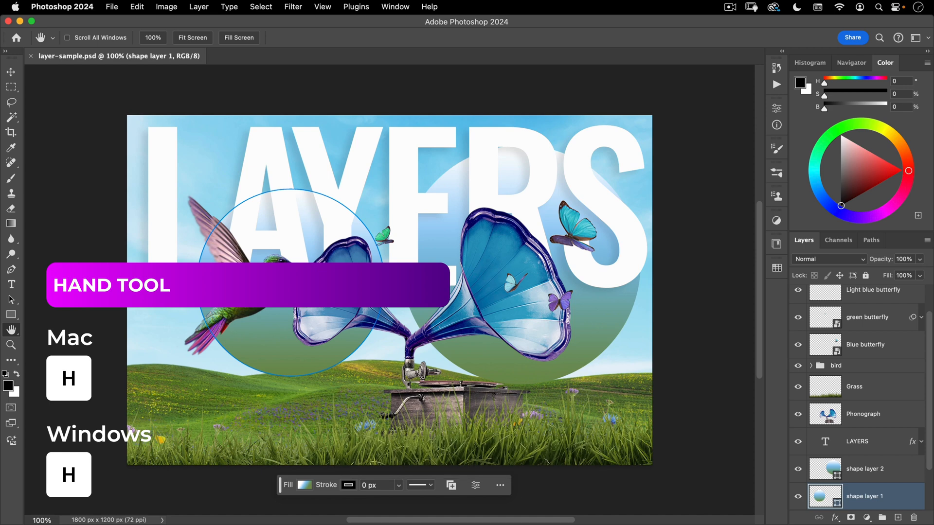
left_click(11, 344)
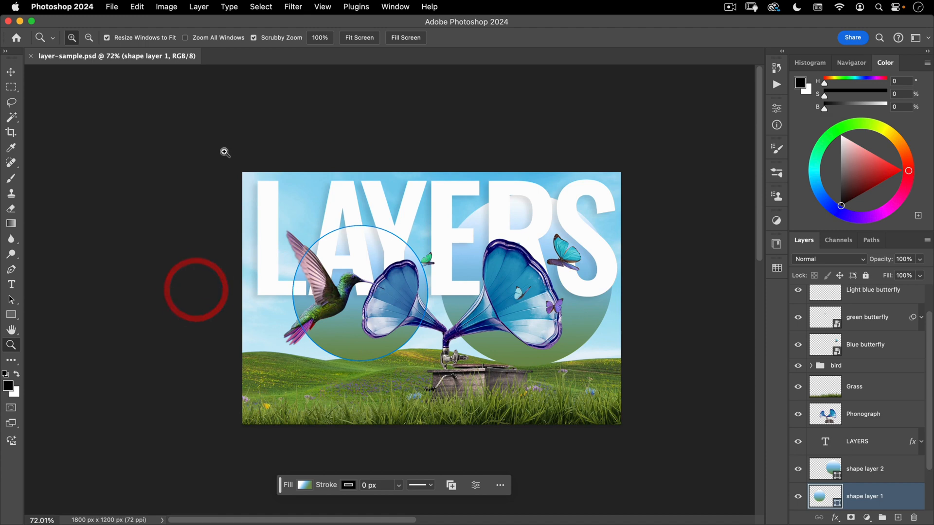
- Try Fit Screen and Fill Screen zooms, fit the image, show it at 100%, then return to the Move tool
left_click(359, 38)
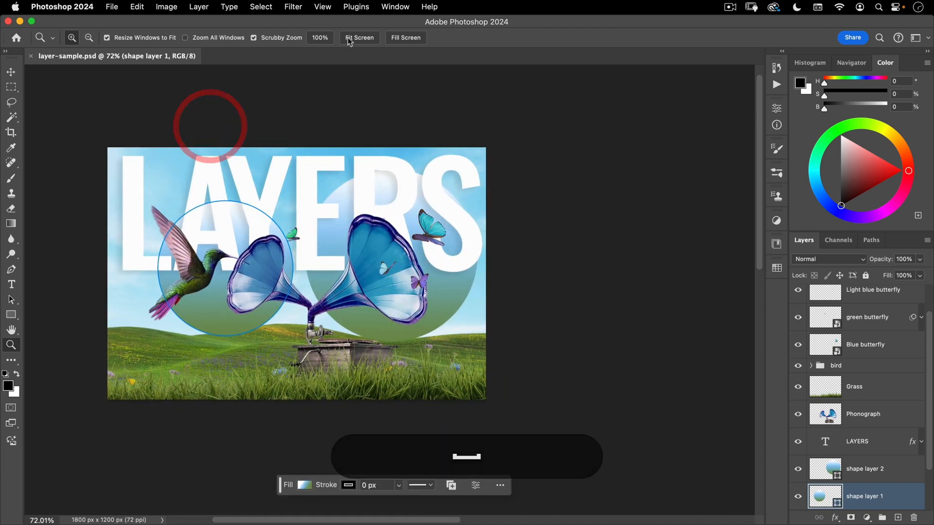
left_click(405, 38)
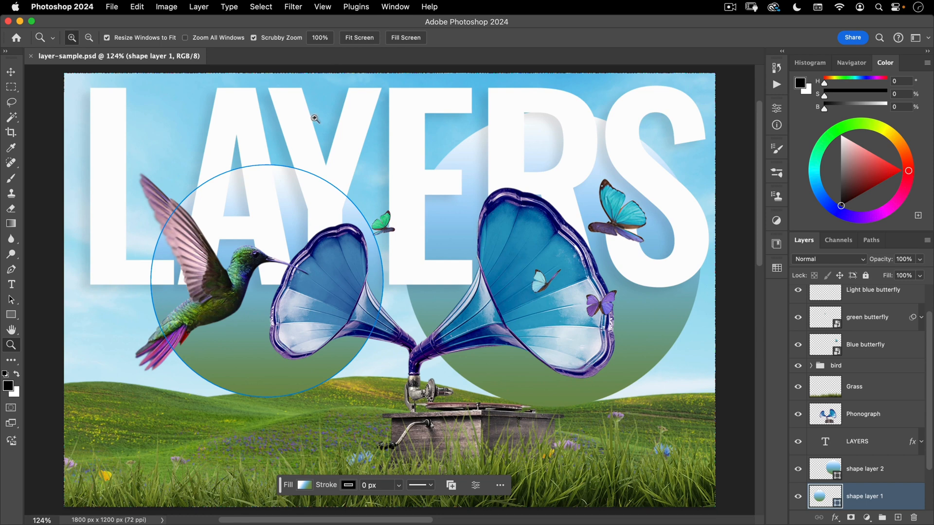
mouse_move(352, 57)
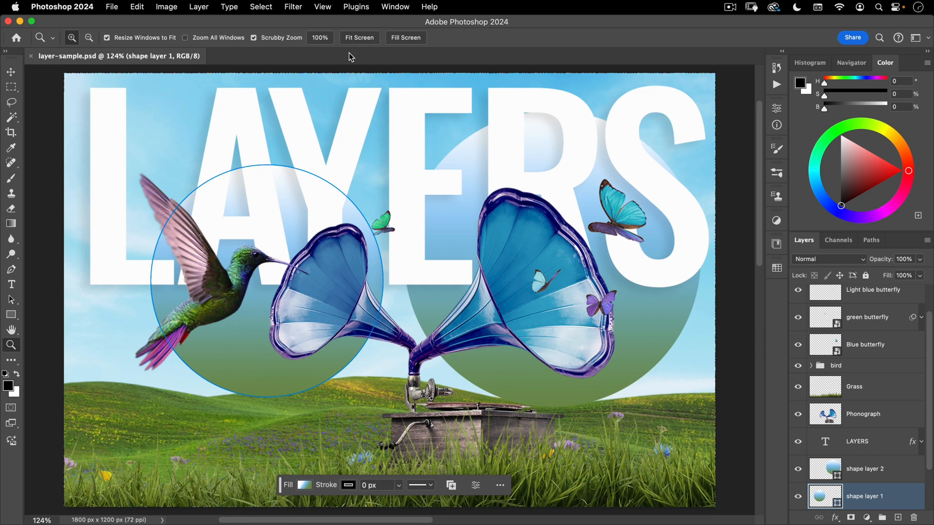
key("cmd+0")
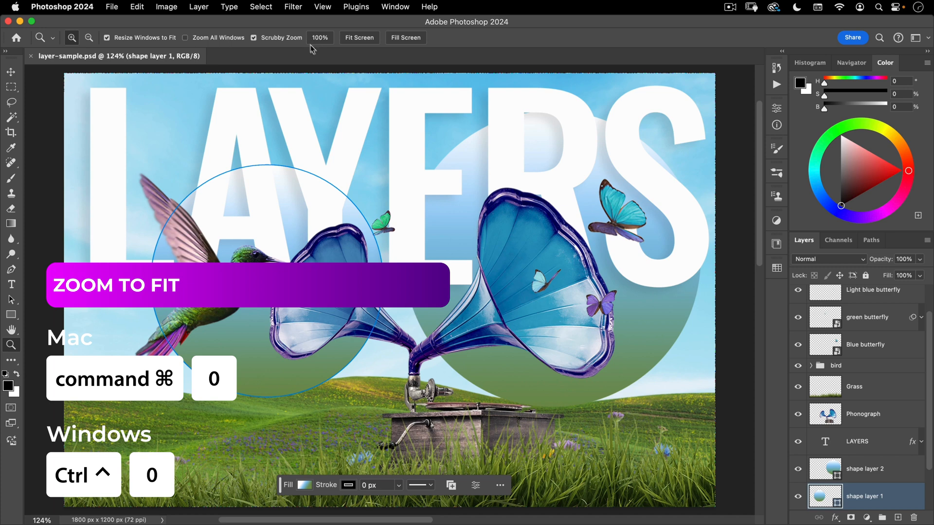
key("cmd+1")
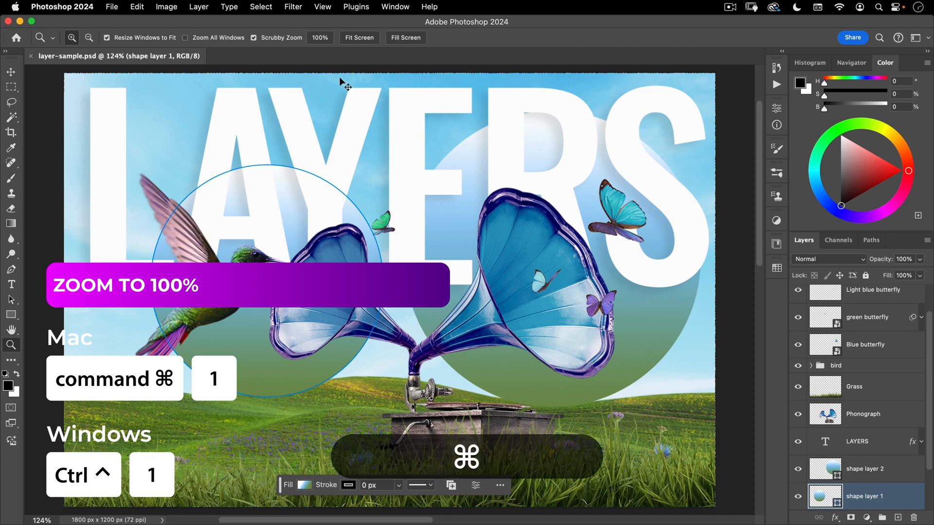
key("cmd+1")
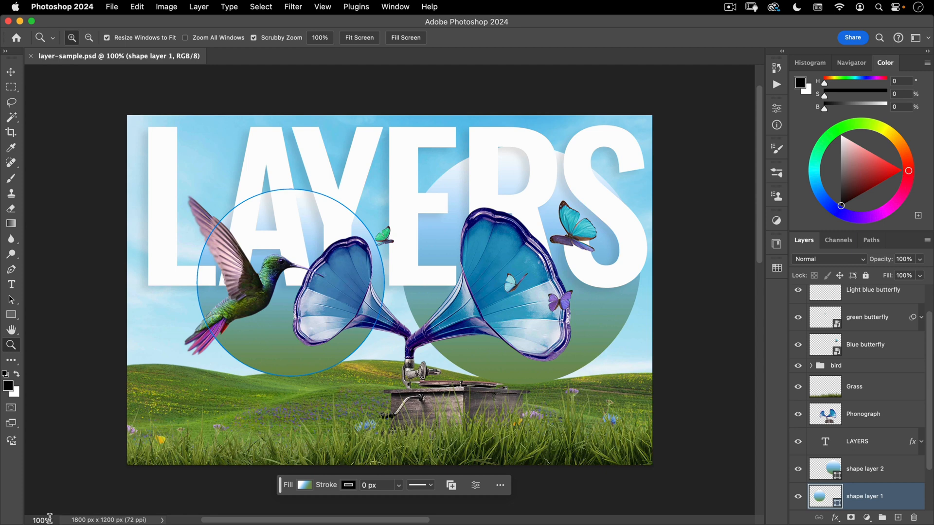
mouse_move(62, 415)
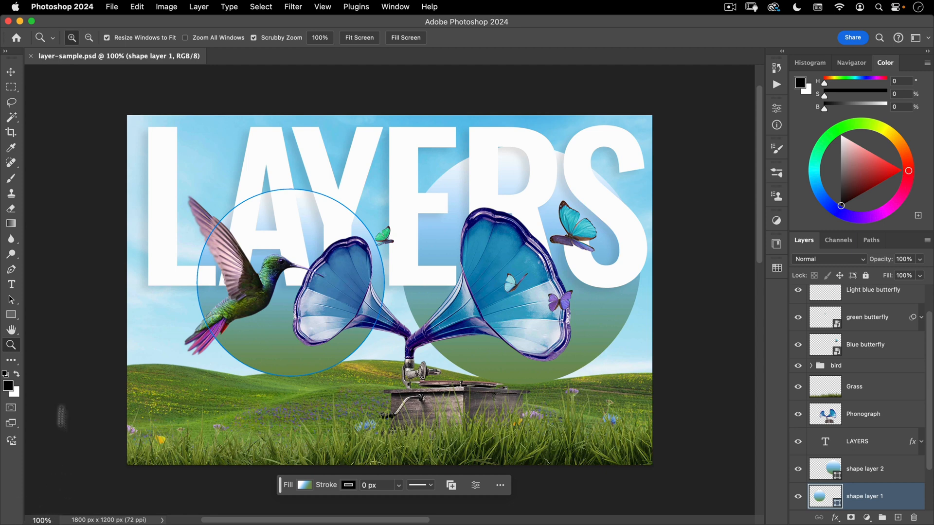
mouse_move(35, 348)
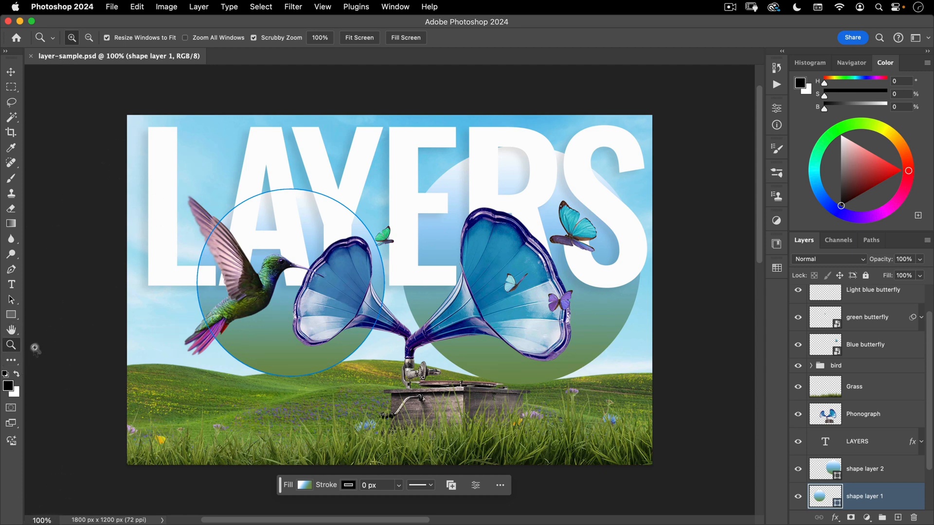
left_click(11, 71)
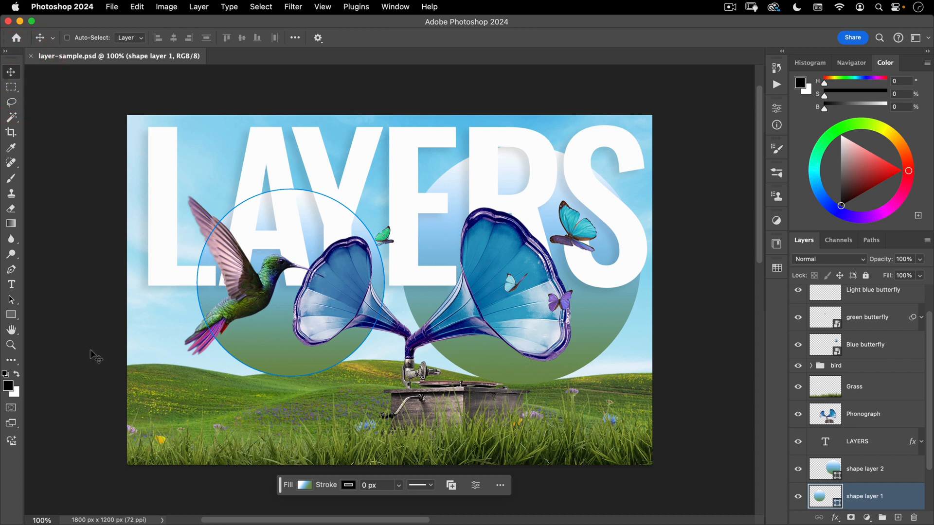
mouse_move(398, 198)
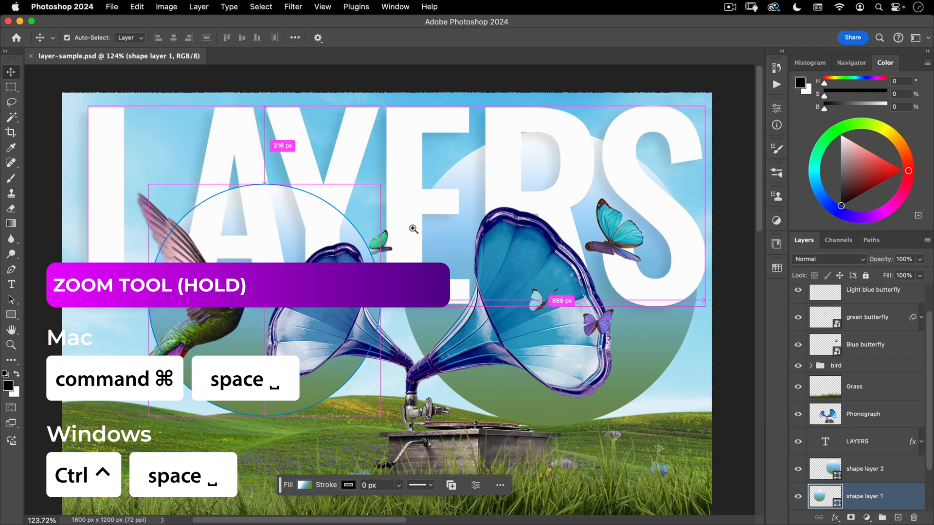
- Hold the zoom shortcut to magnify the hummingbird to about 489%, dismissing the system search popup
key("cmd")
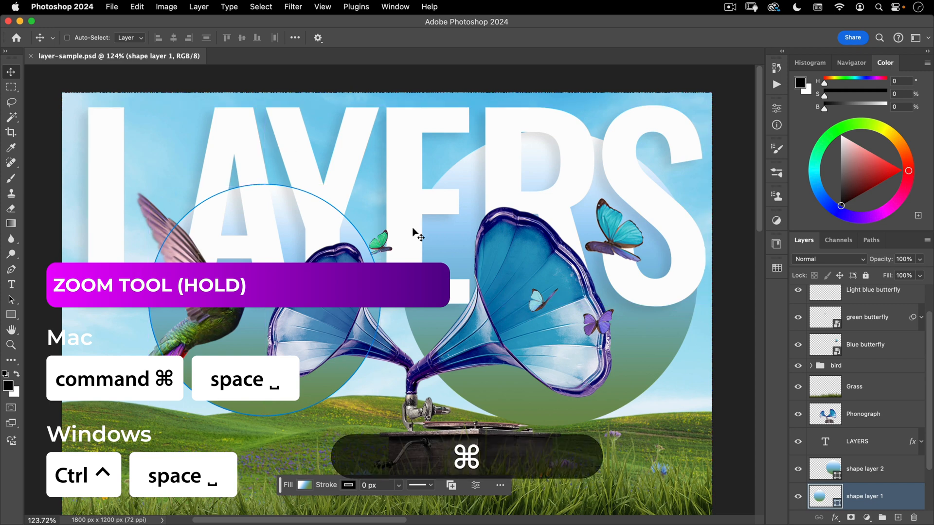
key("cmd+space")
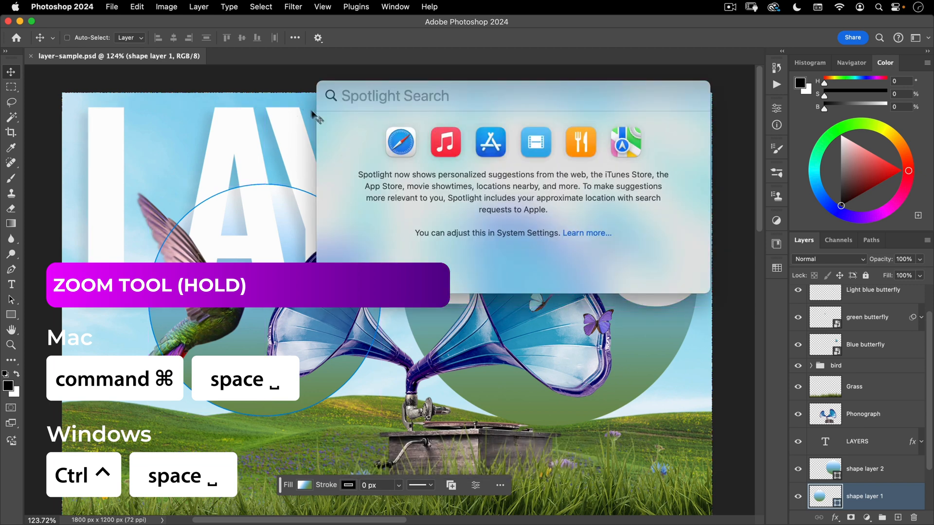
key("Escape")
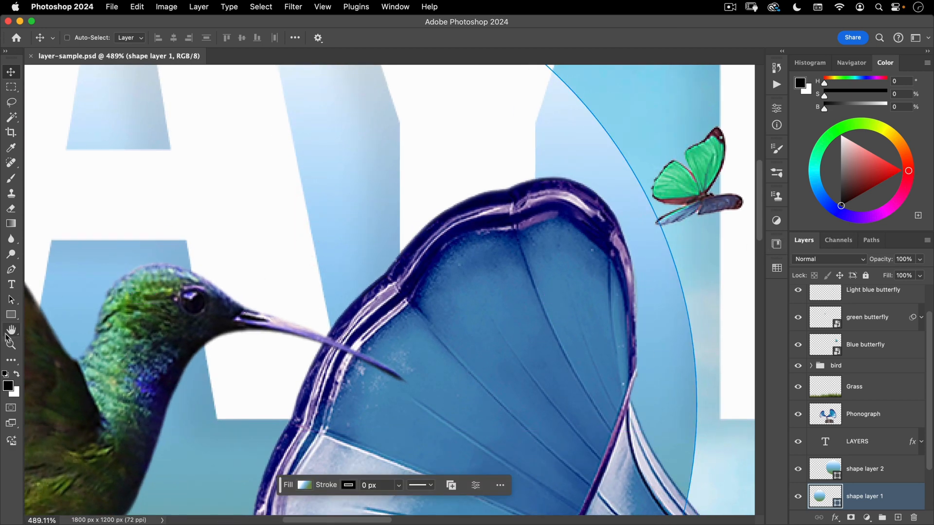
- Pan the close-up with the Hand tool, then return to the Move tool with the full composite visible
left_click(11, 330)
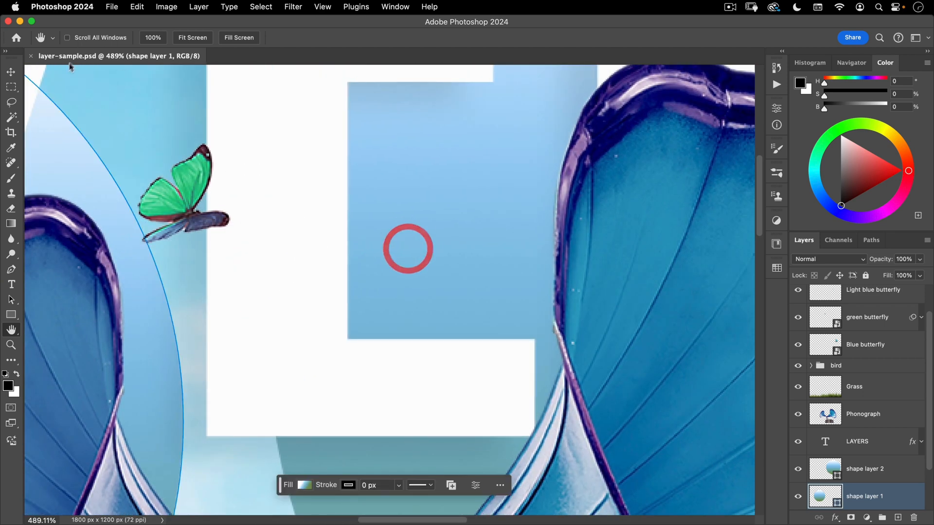
left_click(10, 71)
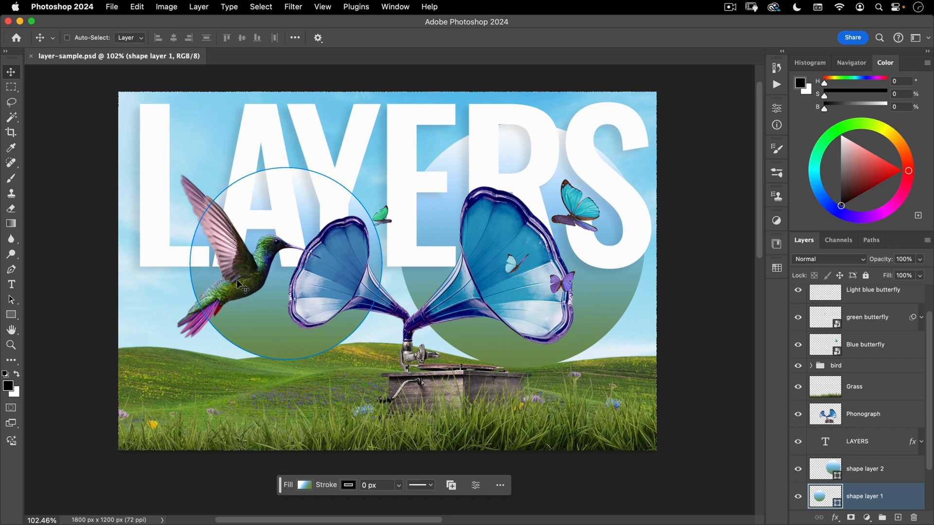
mouse_move(669, 306)
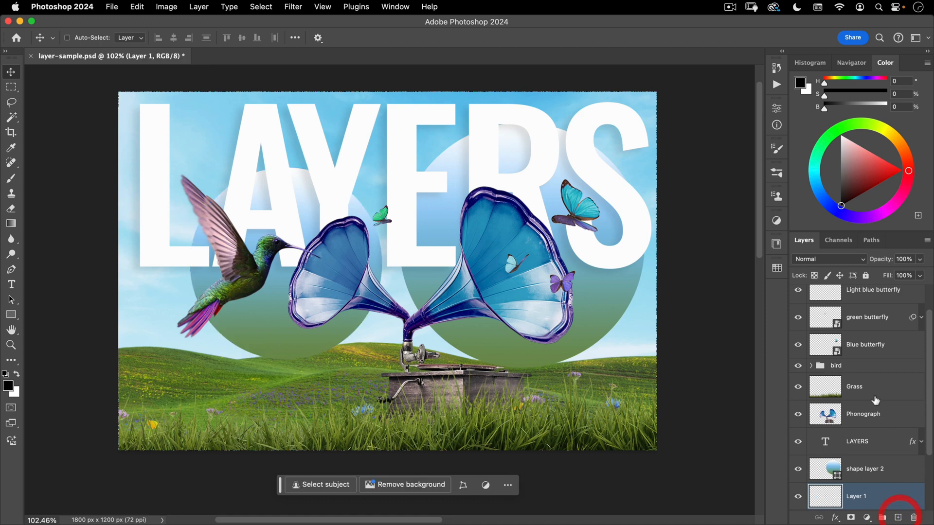
- Scroll the Layers panel to Layer 1 and bring up the foreground colour picker
scroll("down", 3)
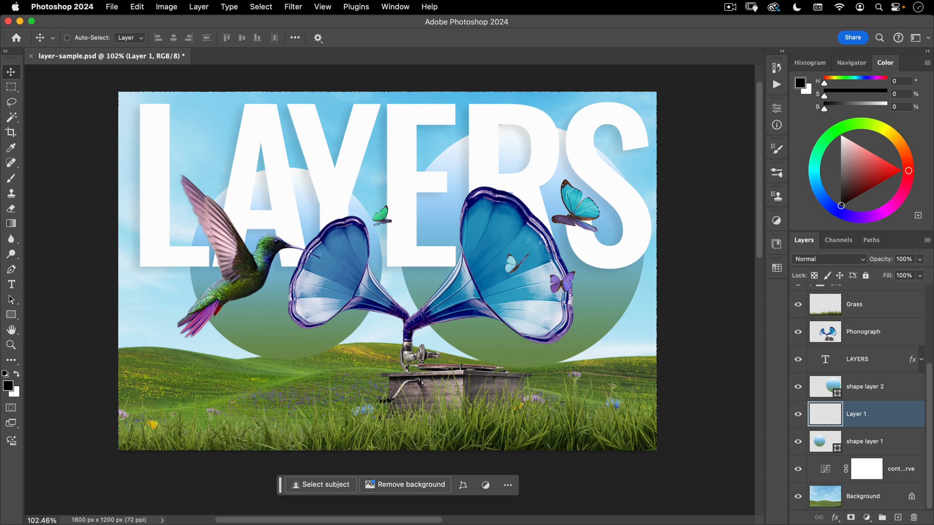
mouse_move(28, 402)
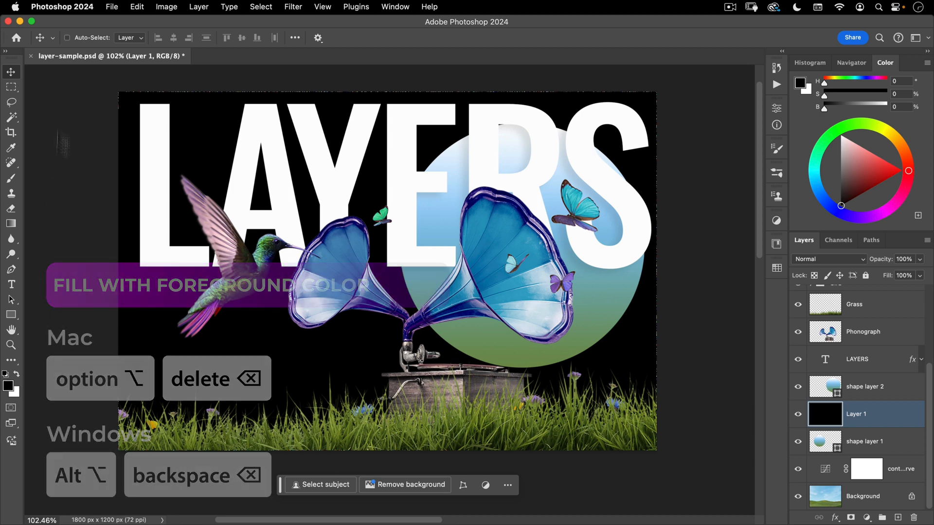
left_click(11, 86)
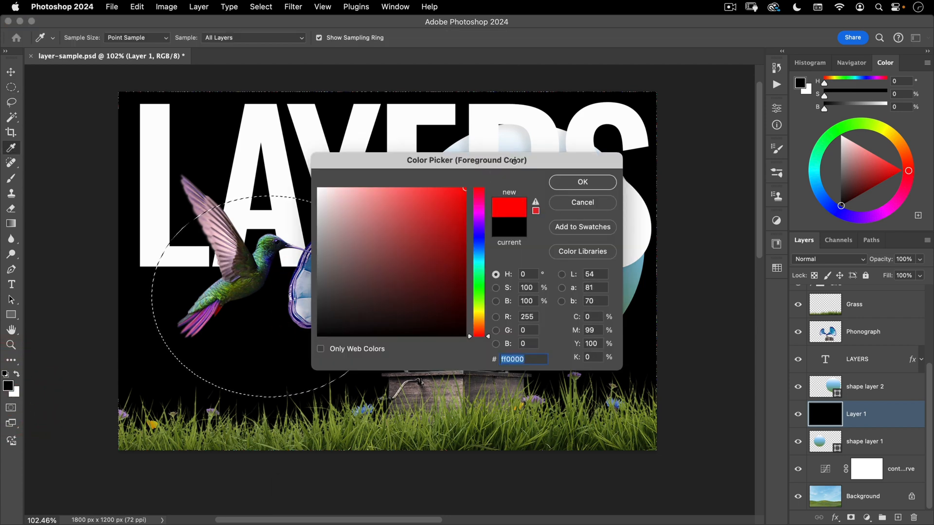
- Make red the foreground colour and fill the circular selection on Layer 1 with it
left_click(582, 182)
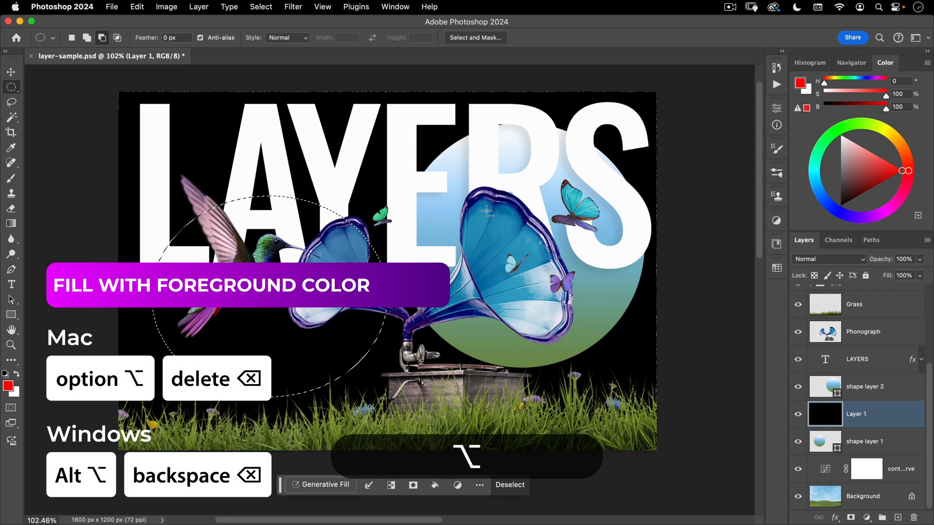
key("option+delete")
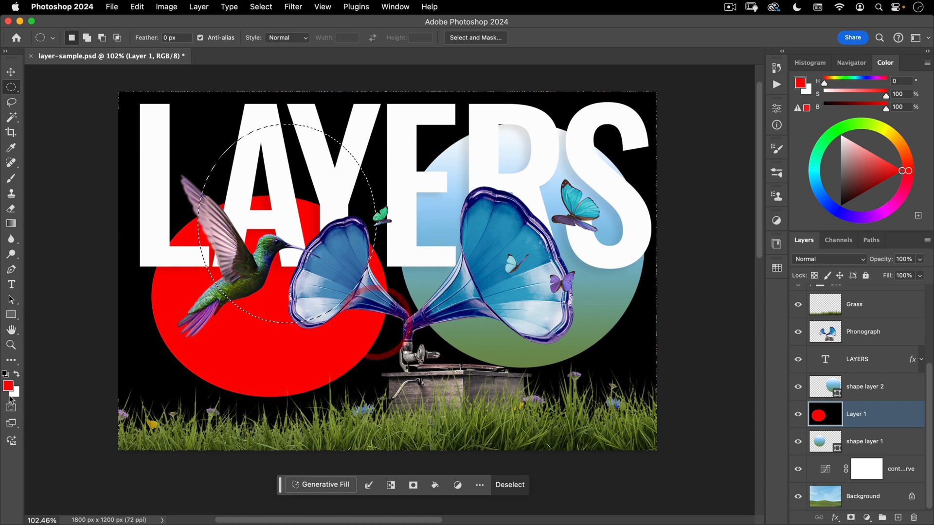
- Test white and blue background fills in the circular selection, refill it red, leaving blue as background colour
left_click(14, 392)
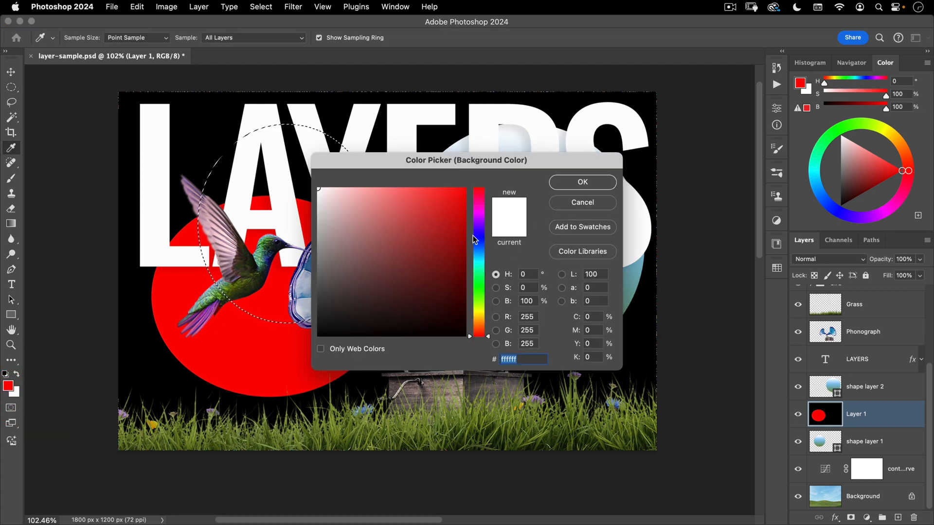
left_click(582, 182)
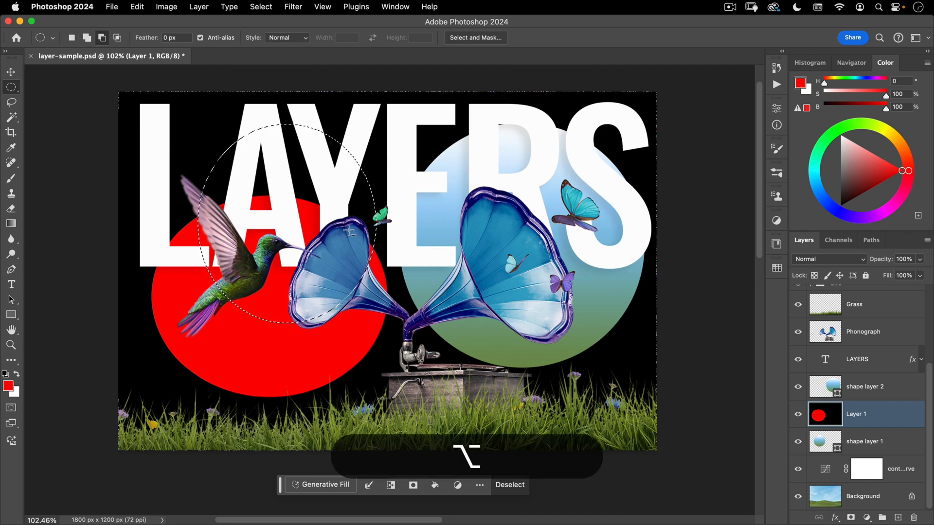
key("cmd+delete")
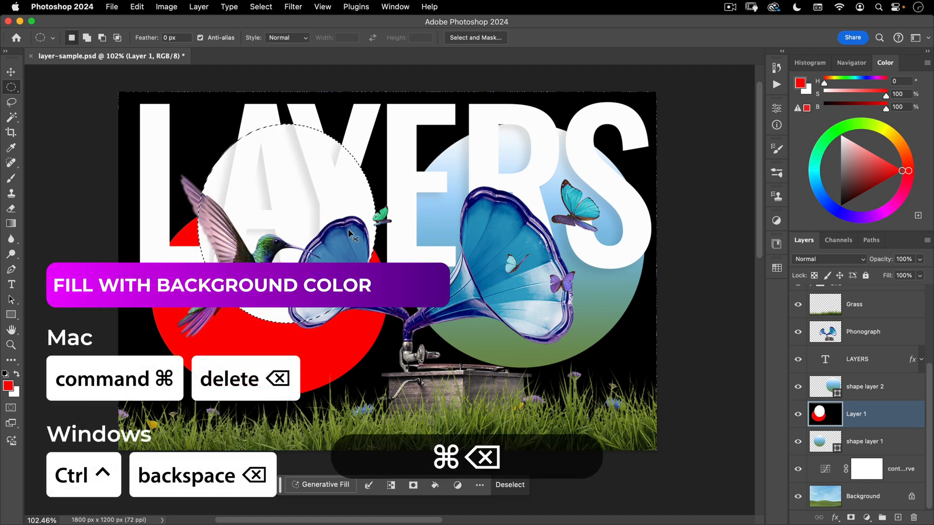
key("cmd+z")
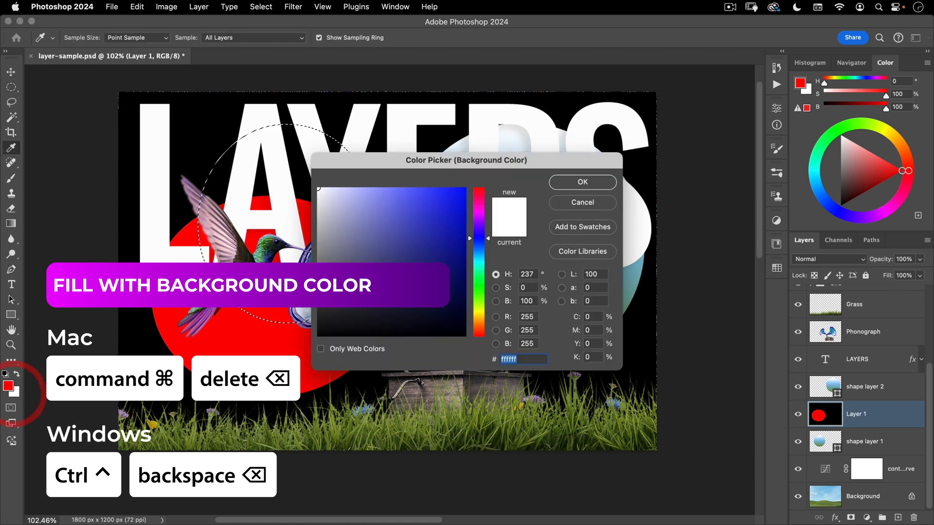
left_click(582, 182)
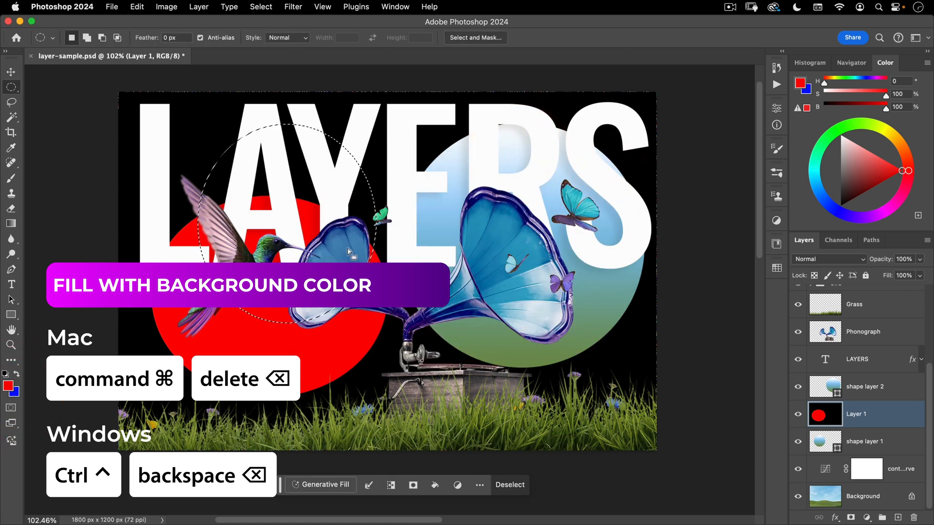
key("cmd+delete")
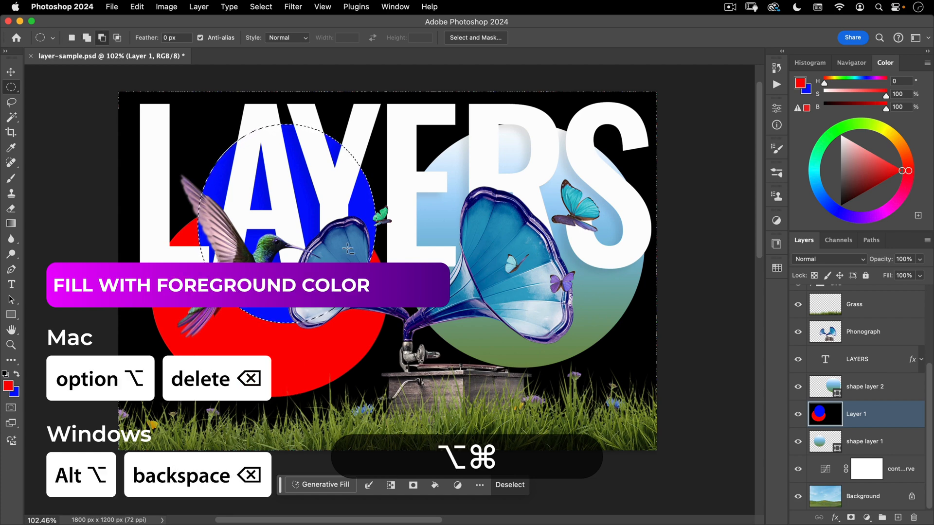
key("option+delete")
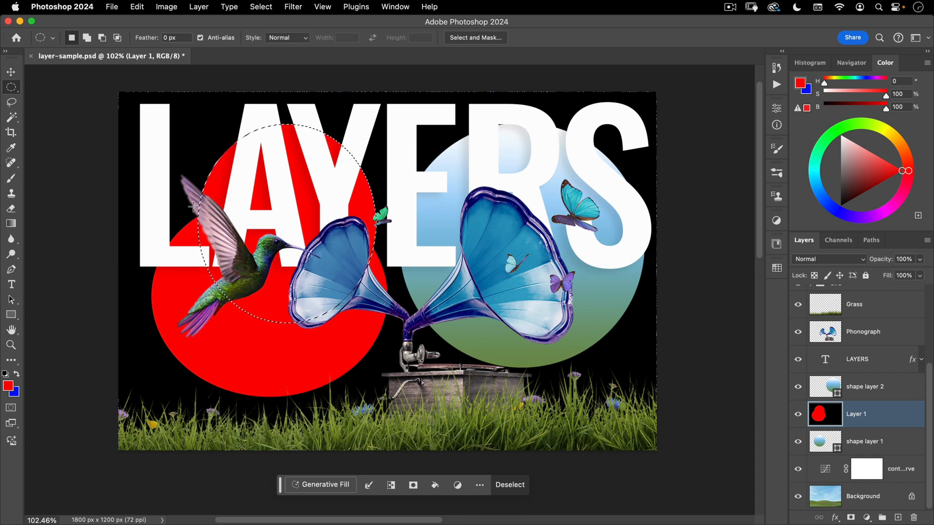
- Deselect the circle, reset colours to default black and white, then swap foreground and background
key("cmd+d")
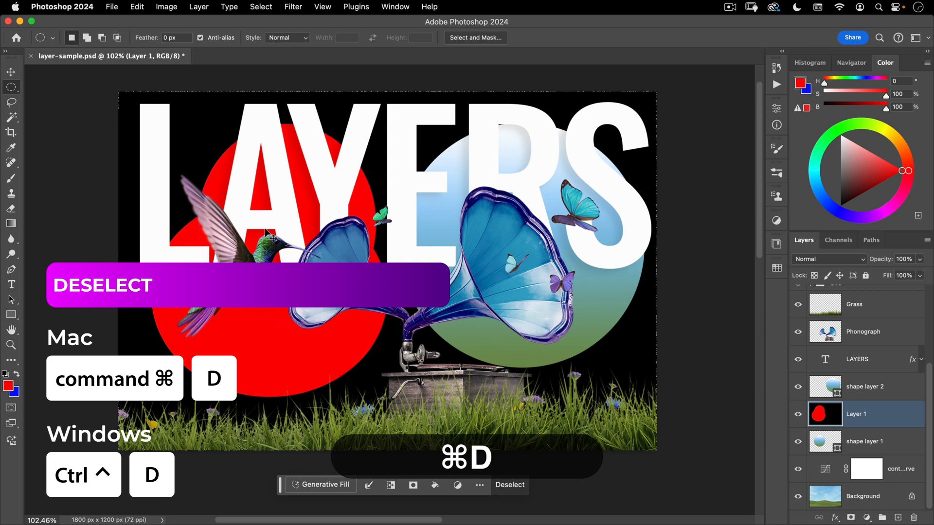
key("cmd+d")
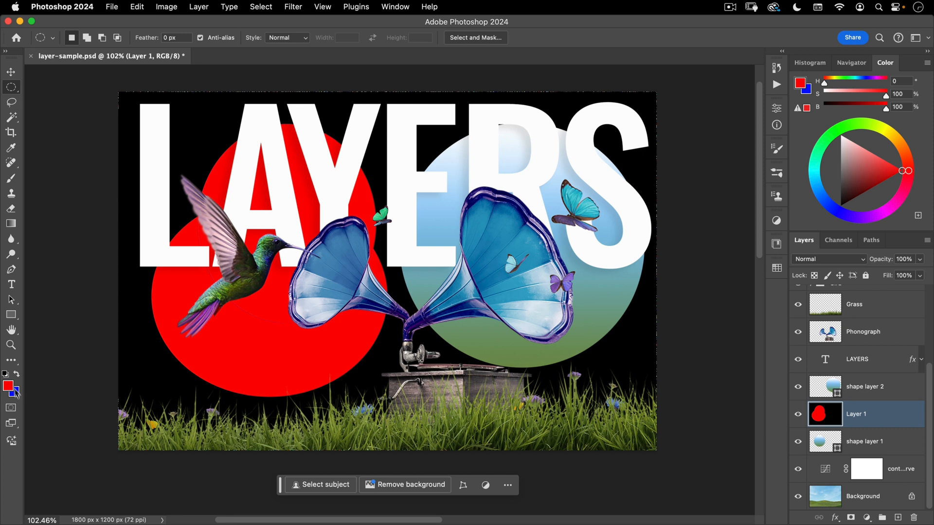
key("d")
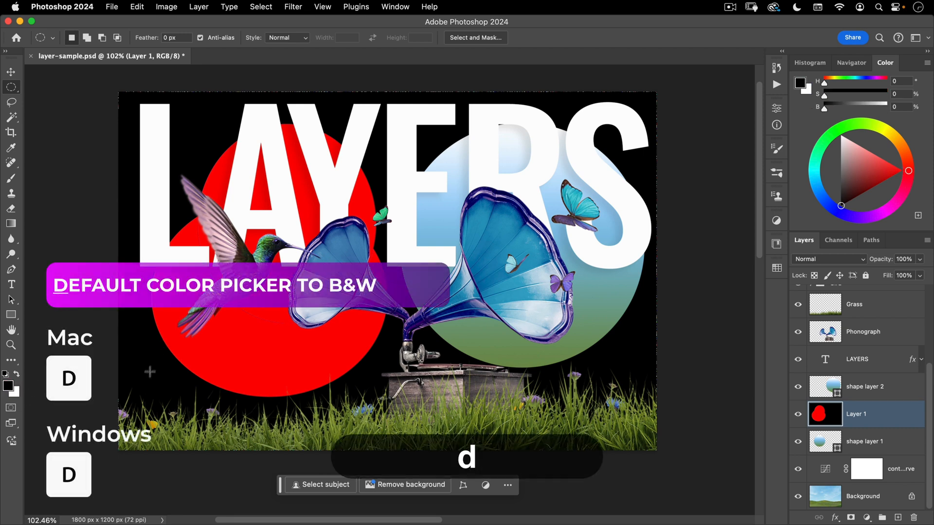
key("d")
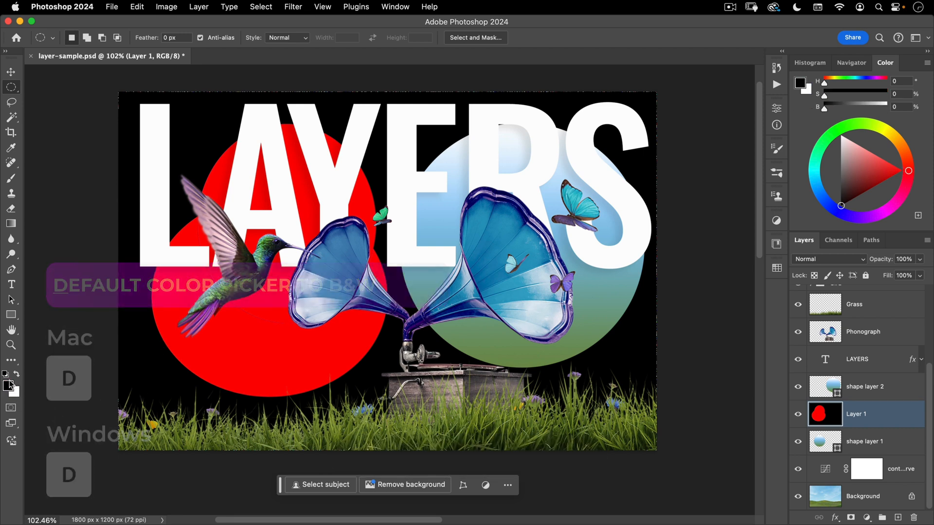
key("x")
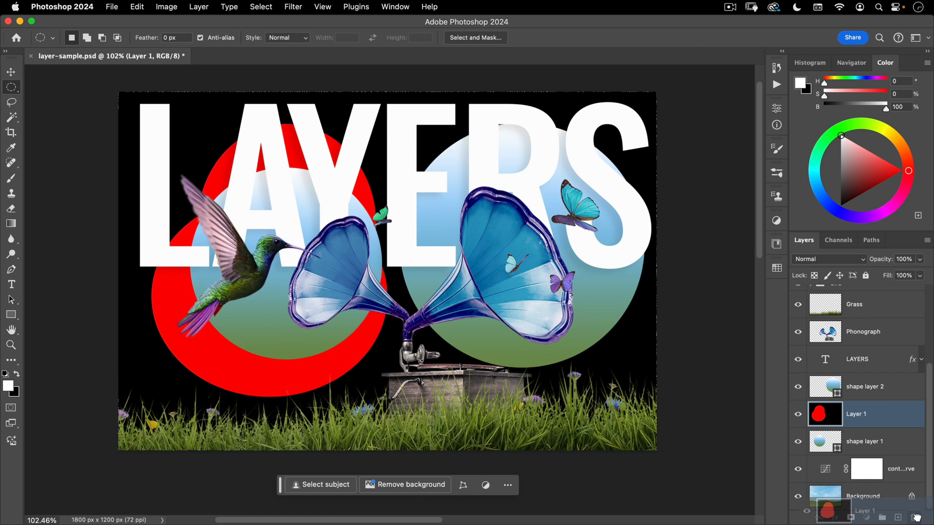
- Delete Layer 1 with its red circle and make the Phonograph layer active
left_click(864, 442)
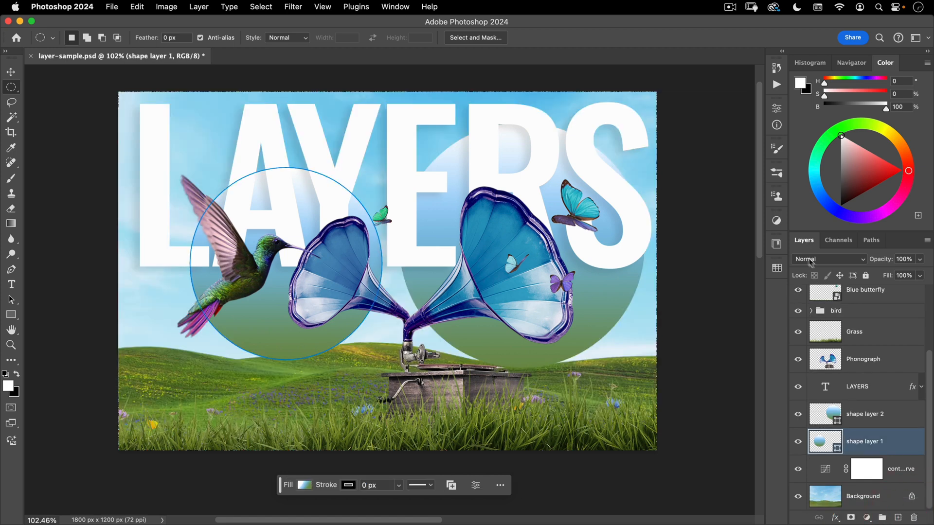
mouse_move(807, 265)
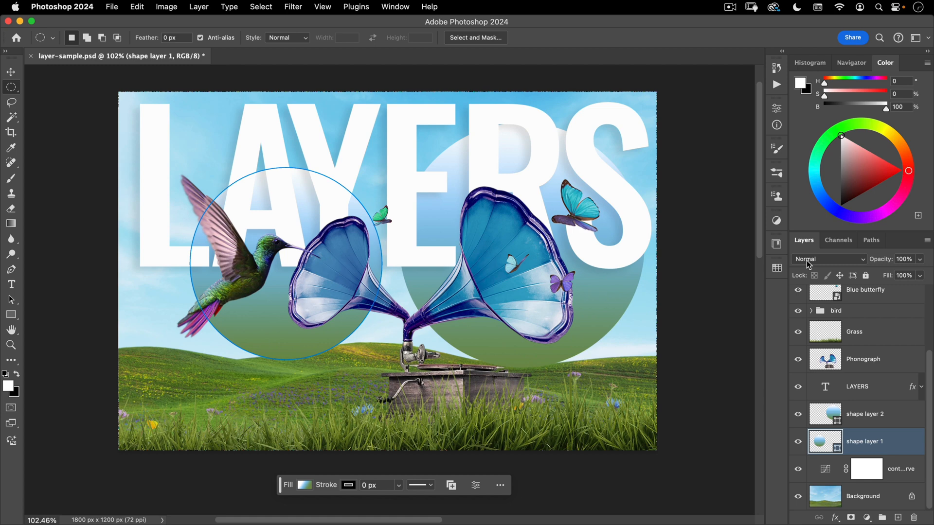
mouse_move(824, 359)
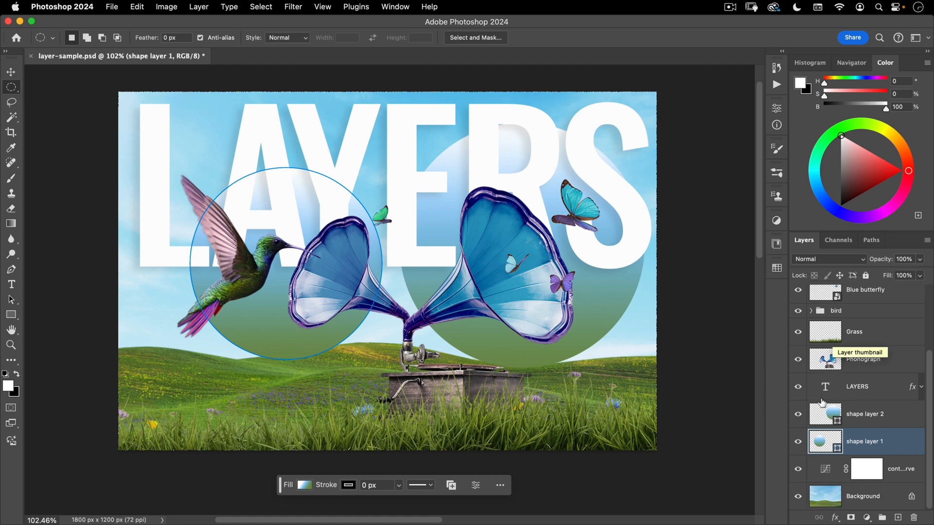
left_click(863, 359)
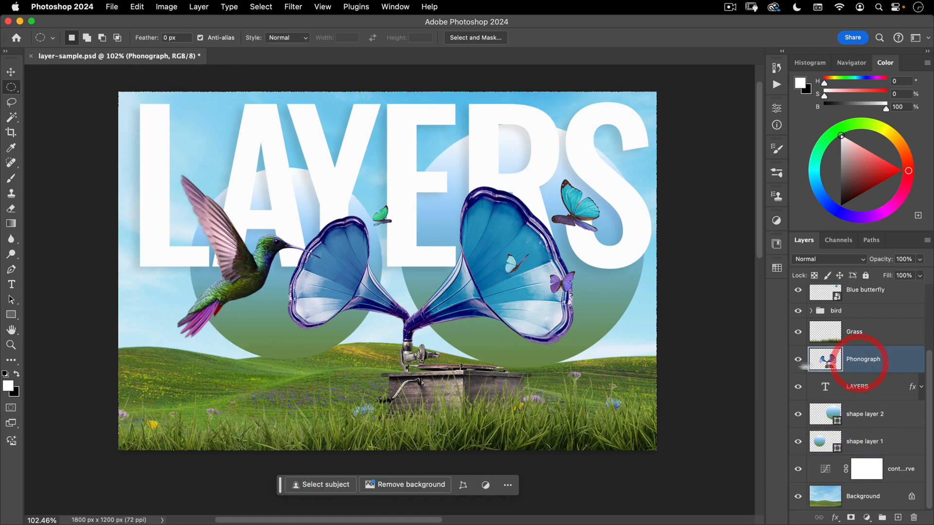
- Preview blending modes like Overlay and Color on the Phonograph layer from the blend mode list
left_click(11, 71)
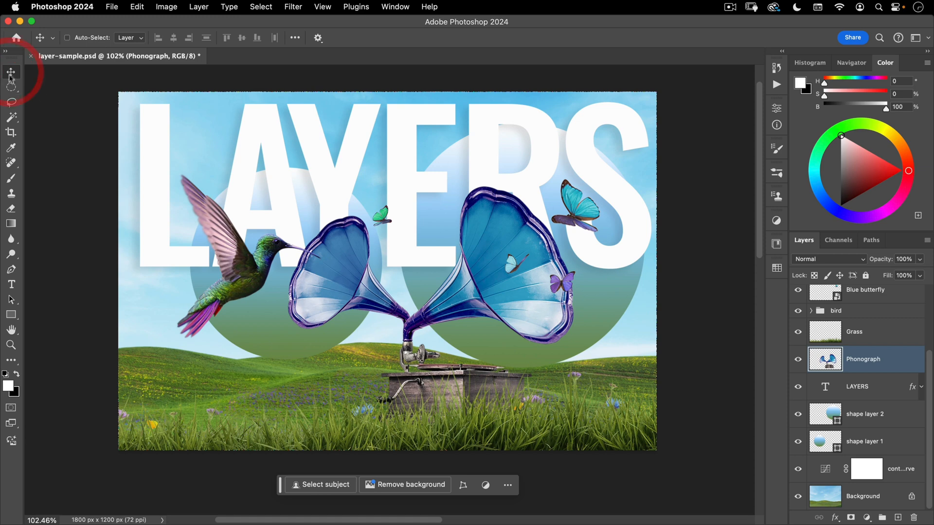
mouse_move(830, 262)
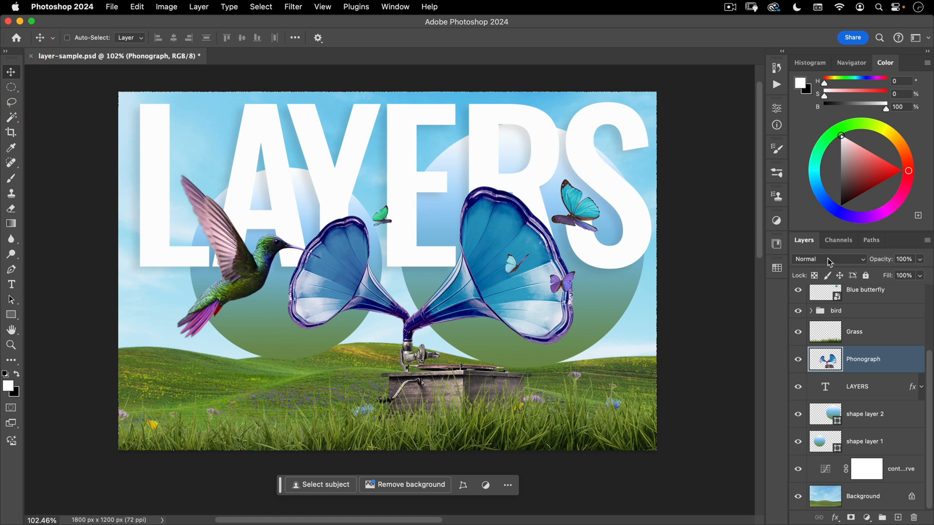
left_click(828, 259)
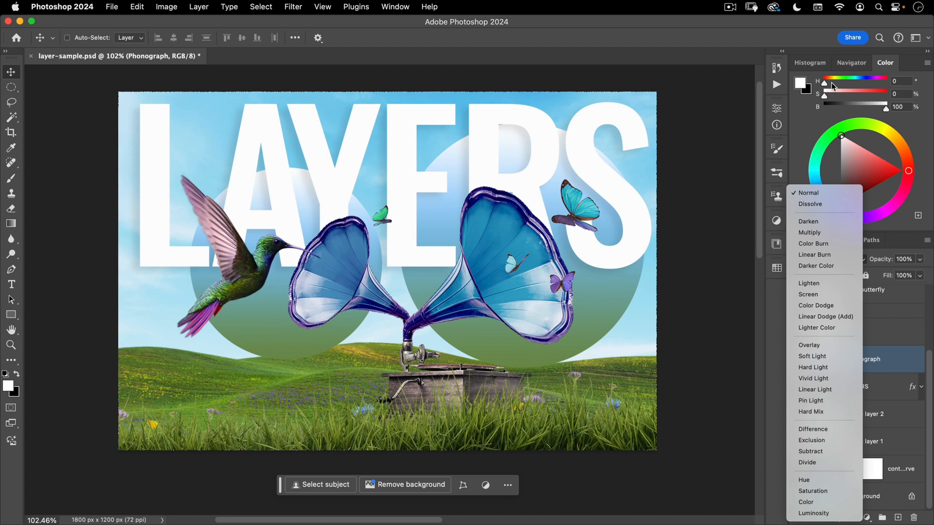
mouse_move(829, 95)
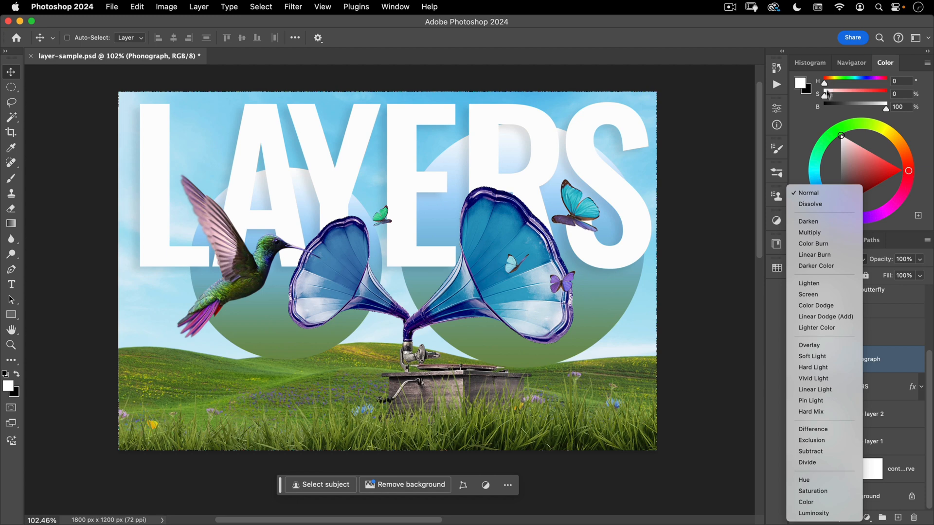
left_click(809, 233)
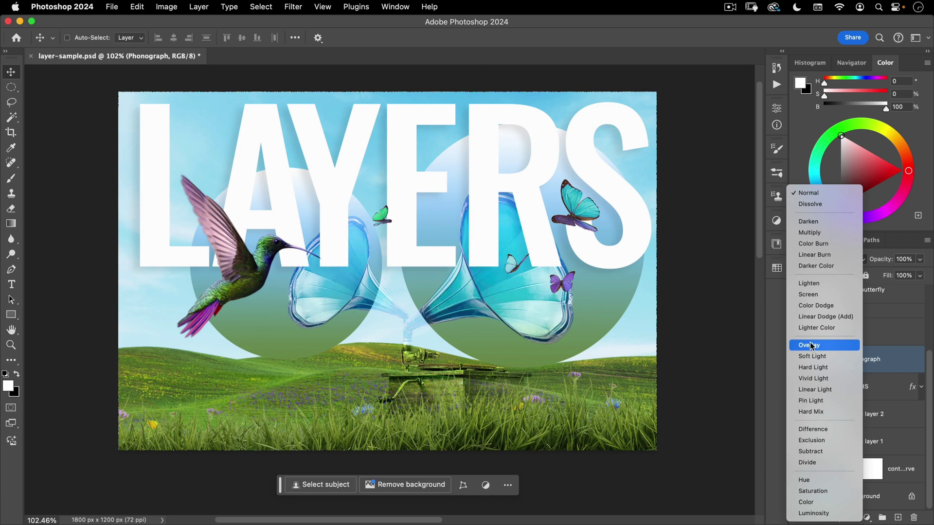
mouse_move(806, 502)
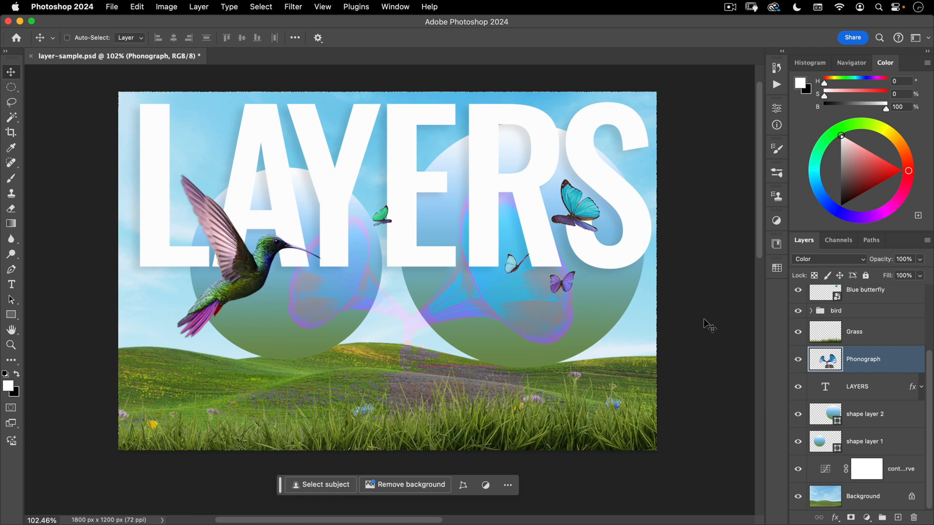
mouse_move(727, 353)
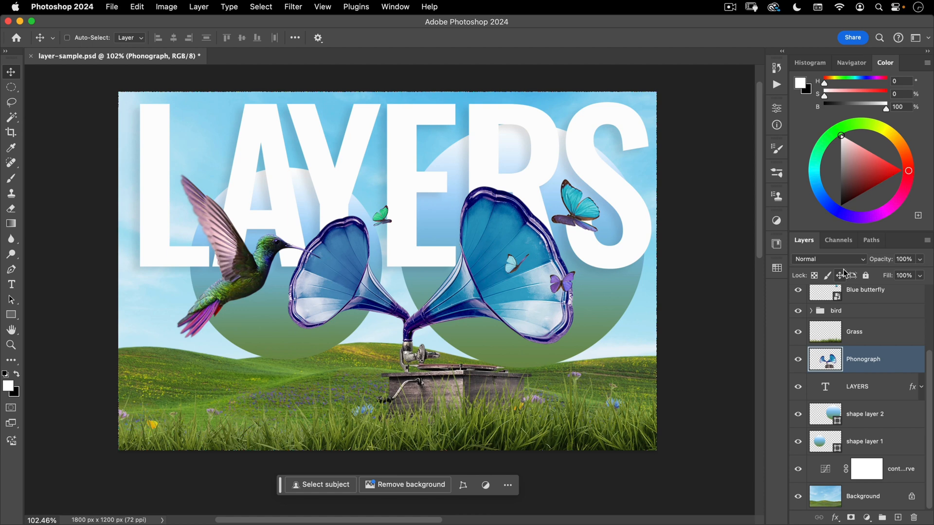
mouse_move(854, 275)
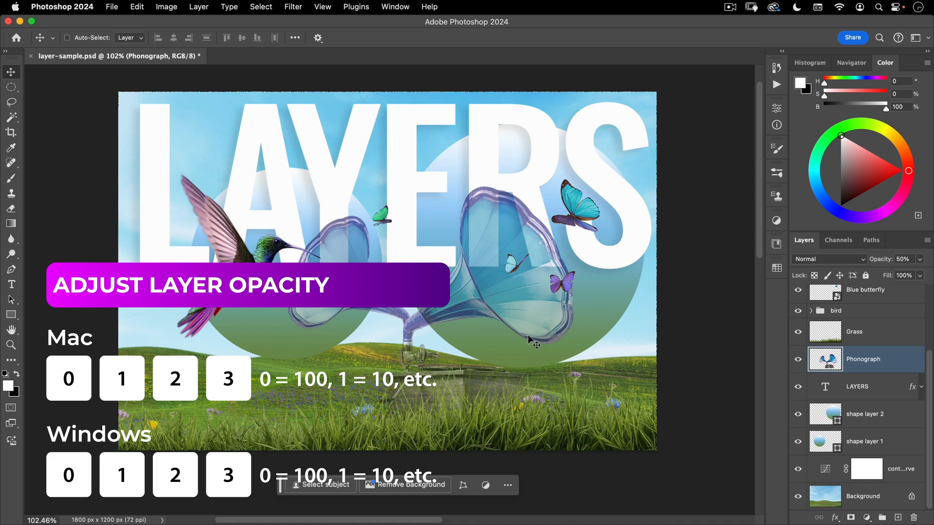
key("5")
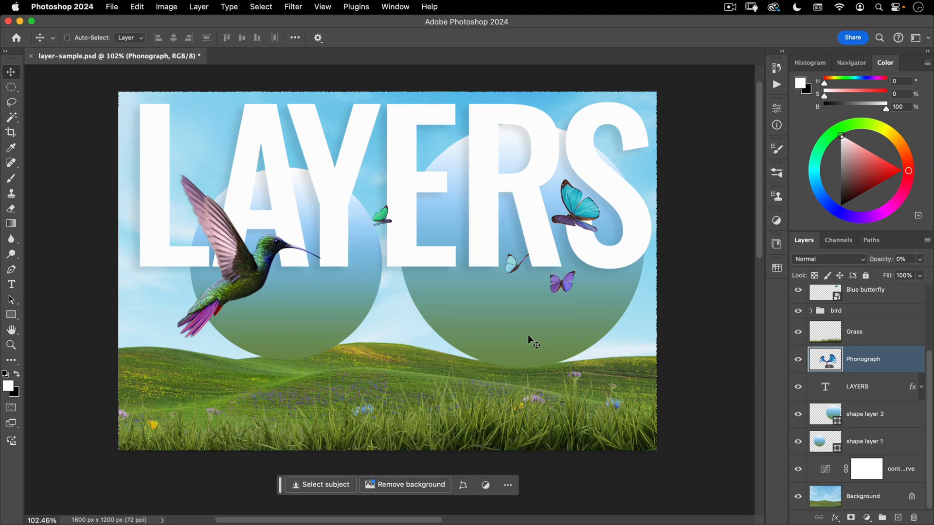
left_click(901, 259)
type("100")
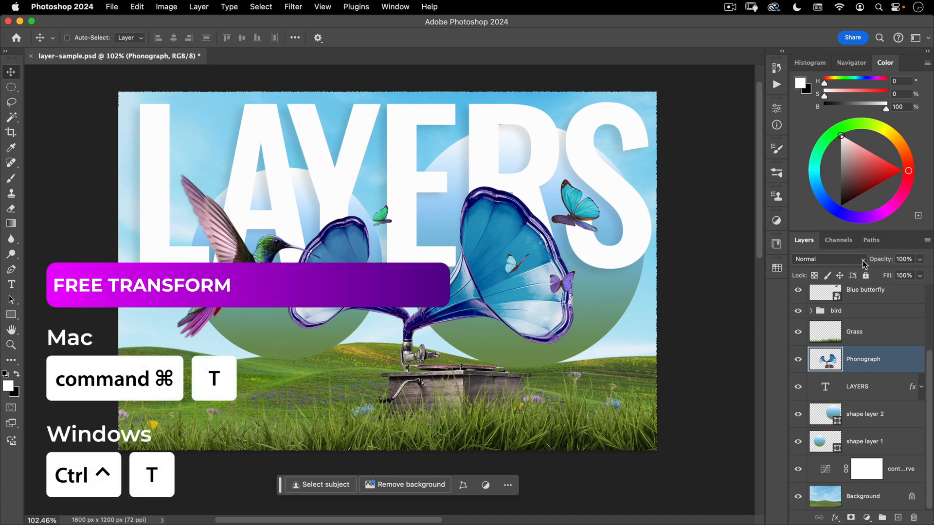
mouse_move(301, 45)
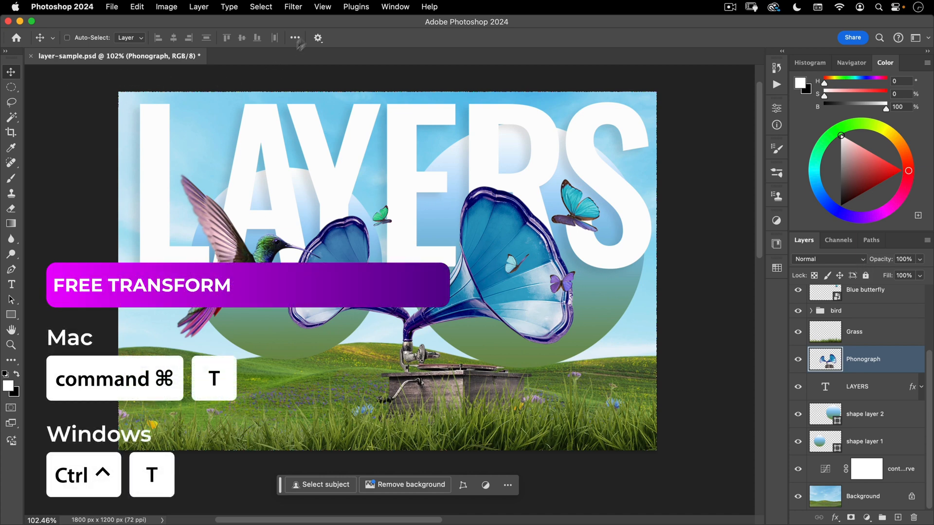
left_click(317, 38)
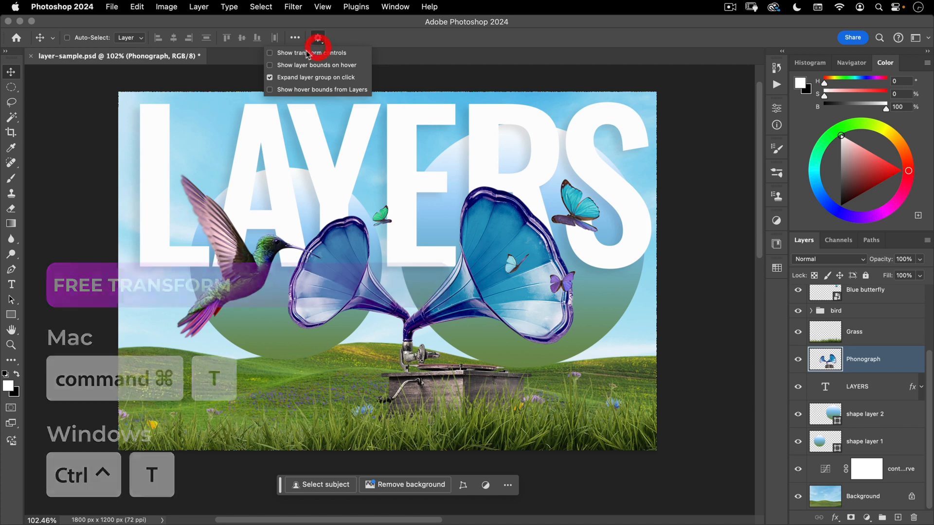
left_click(269, 52)
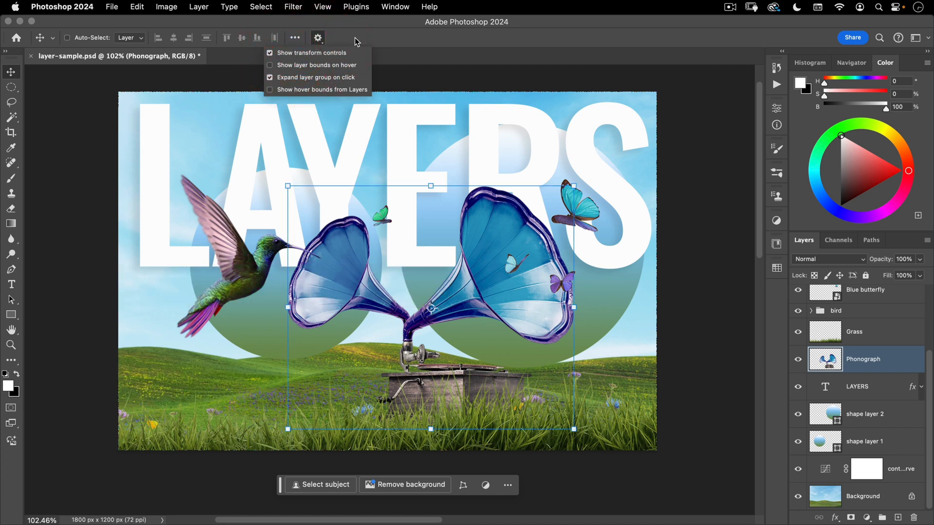
left_click(359, 48)
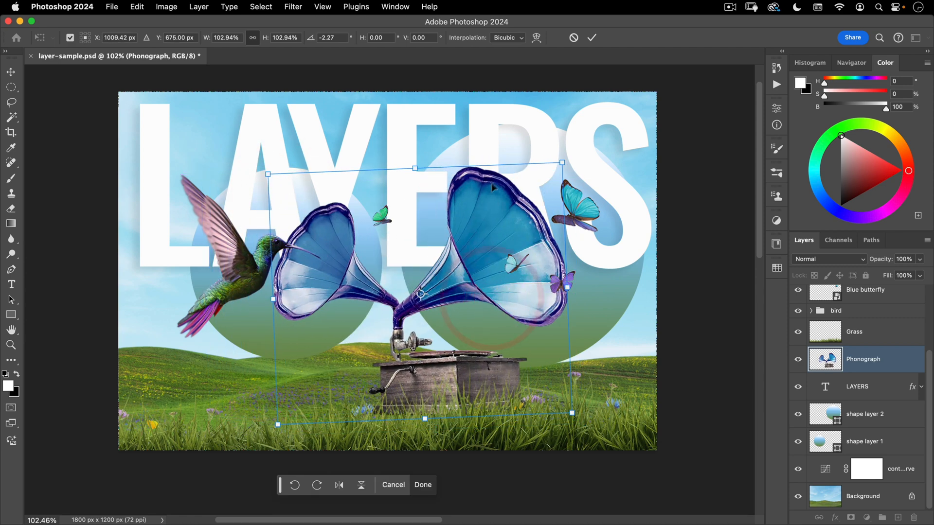
left_click(423, 484)
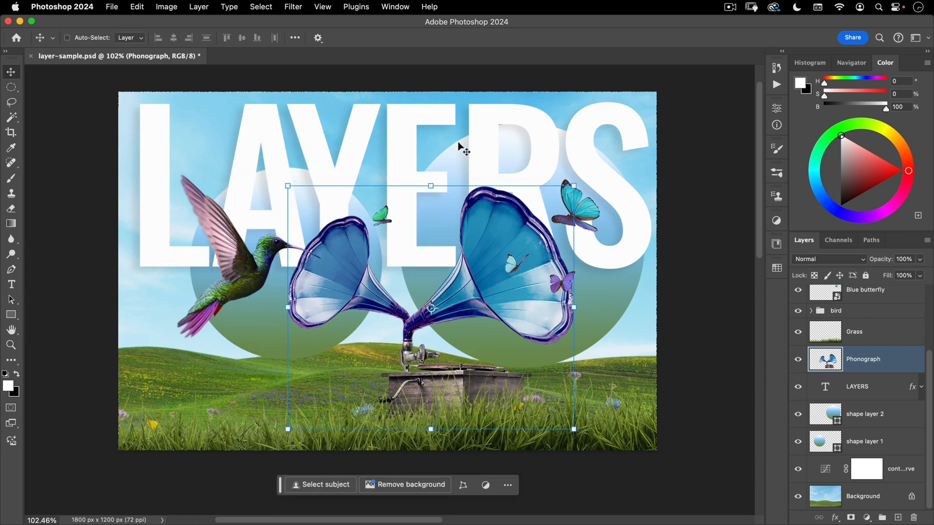
mouse_move(336, 87)
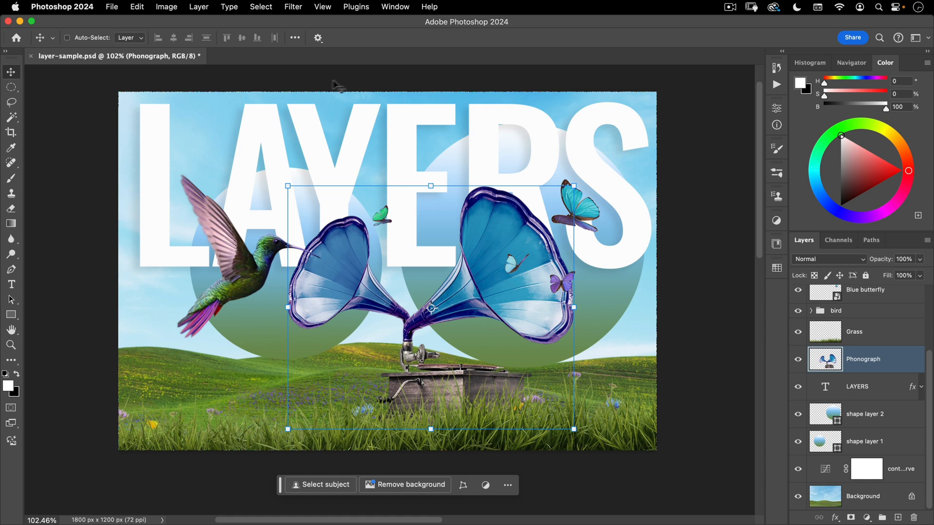
left_click(317, 38)
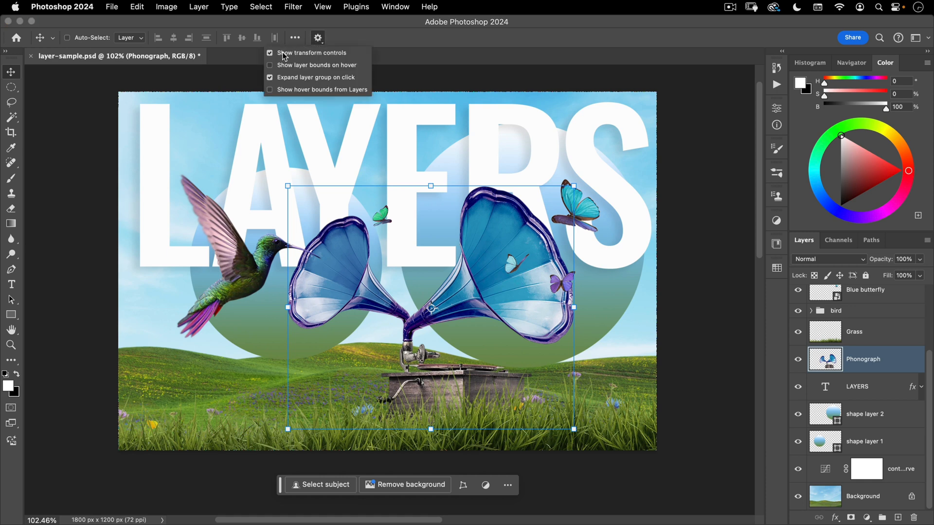
mouse_move(398, 192)
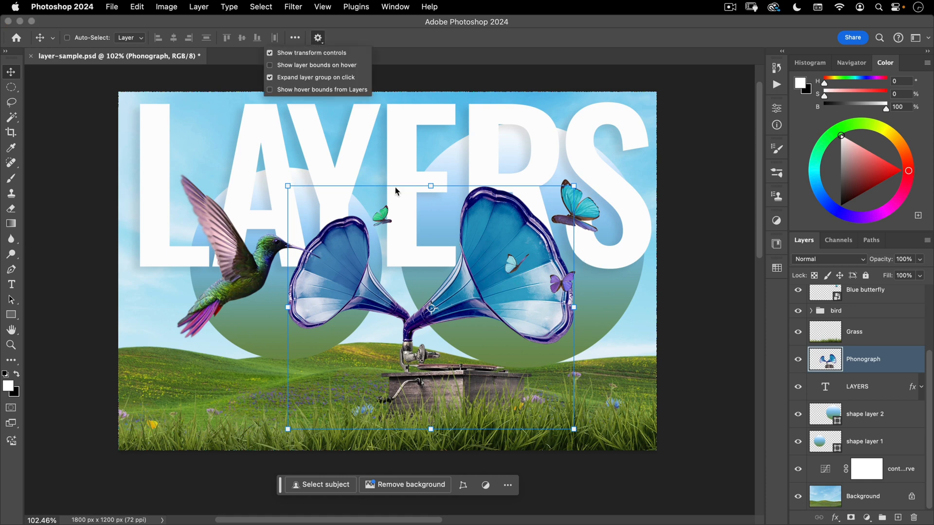
left_click(269, 52)
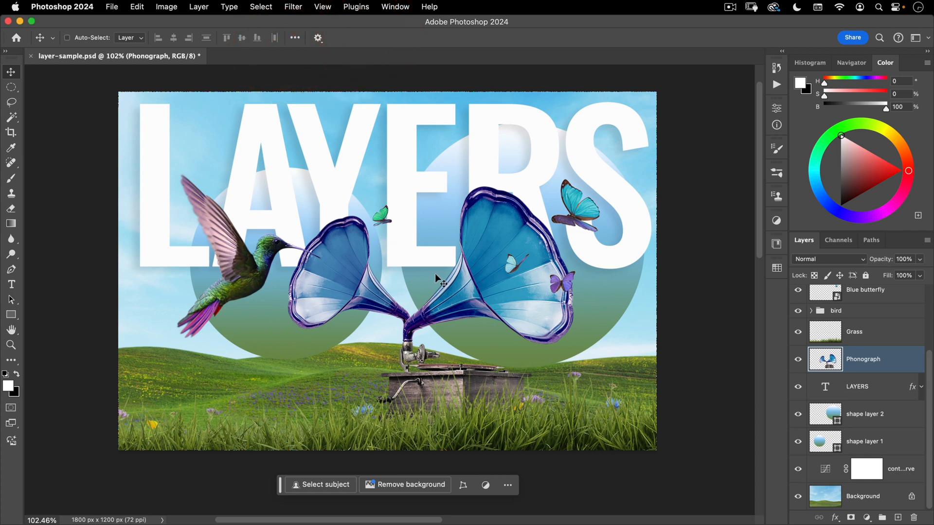
key("cmd+t")
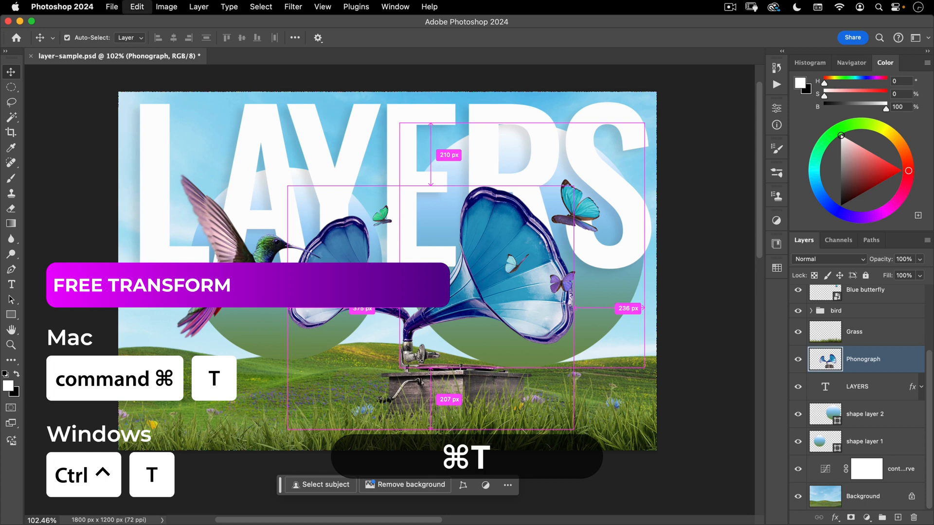
key("cmd+t")
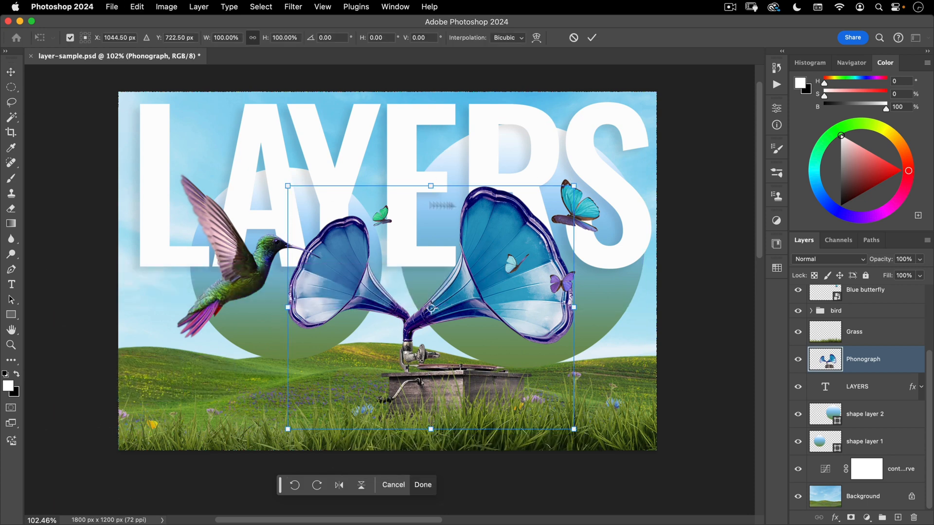
left_click(422, 485)
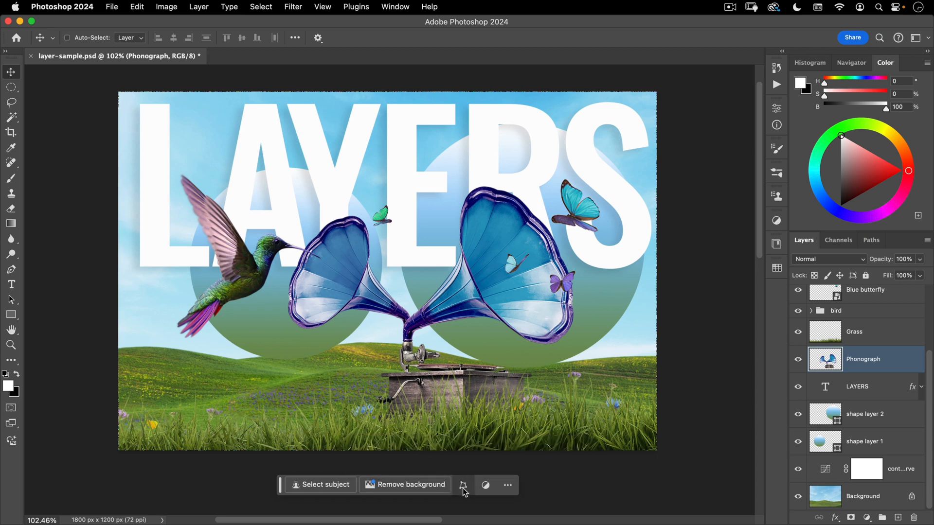
left_click(463, 484)
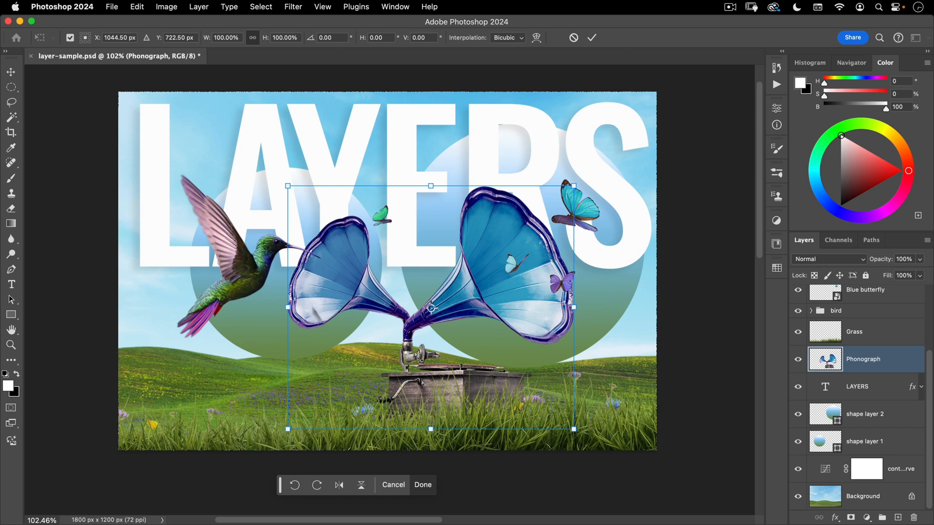
mouse_move(396, 148)
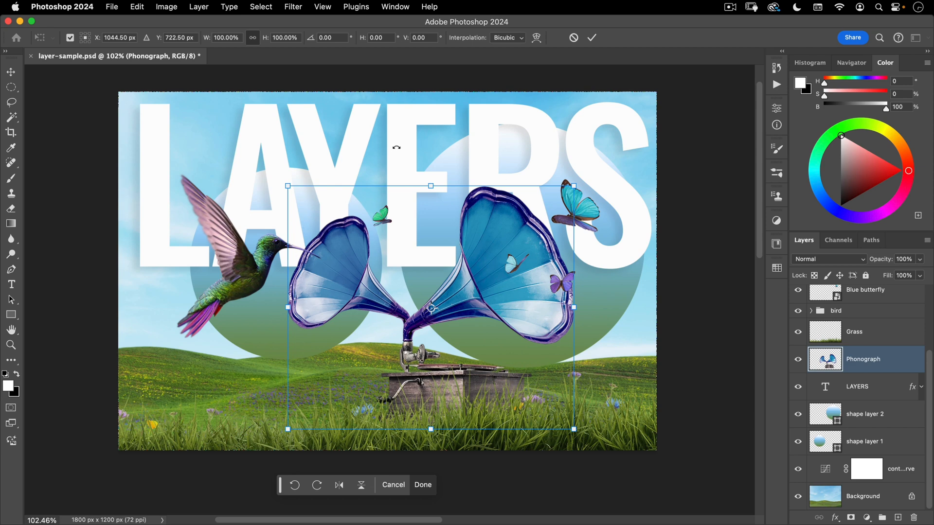
left_click(422, 485)
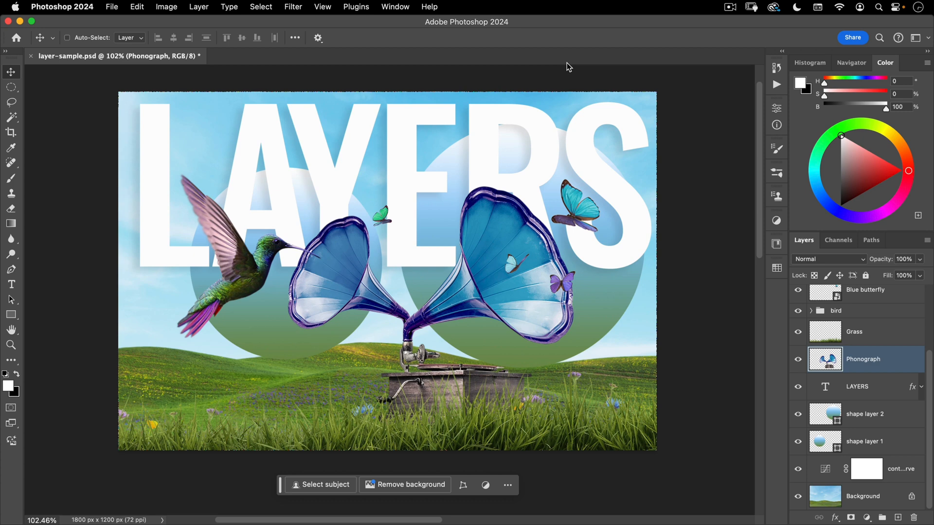
mouse_move(569, 73)
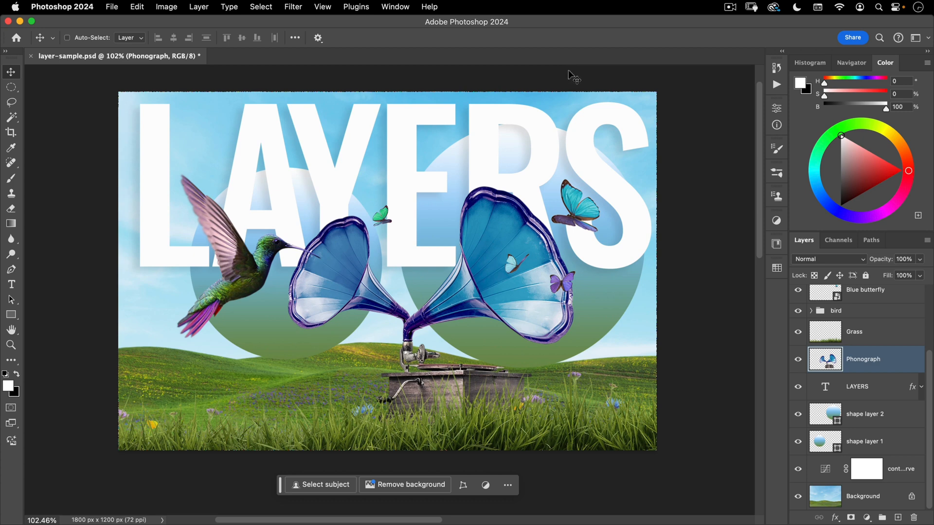
mouse_move(714, 31)
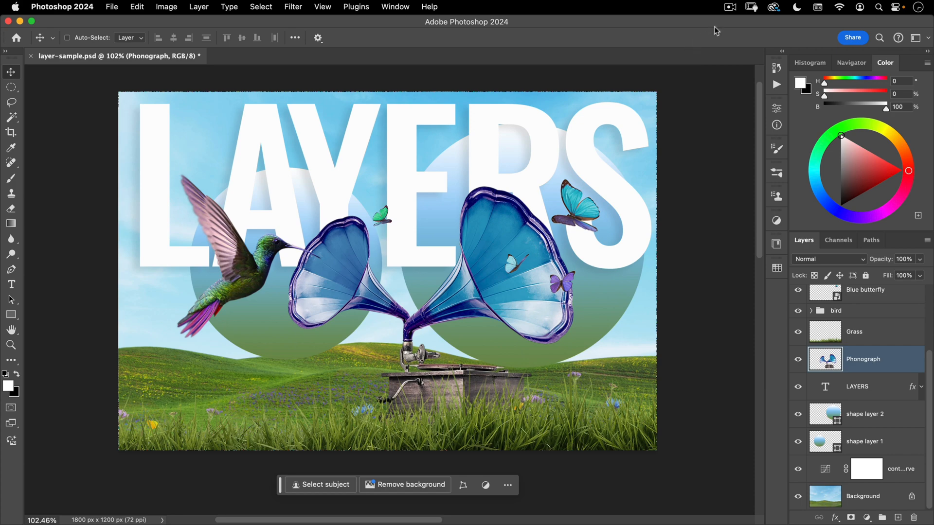